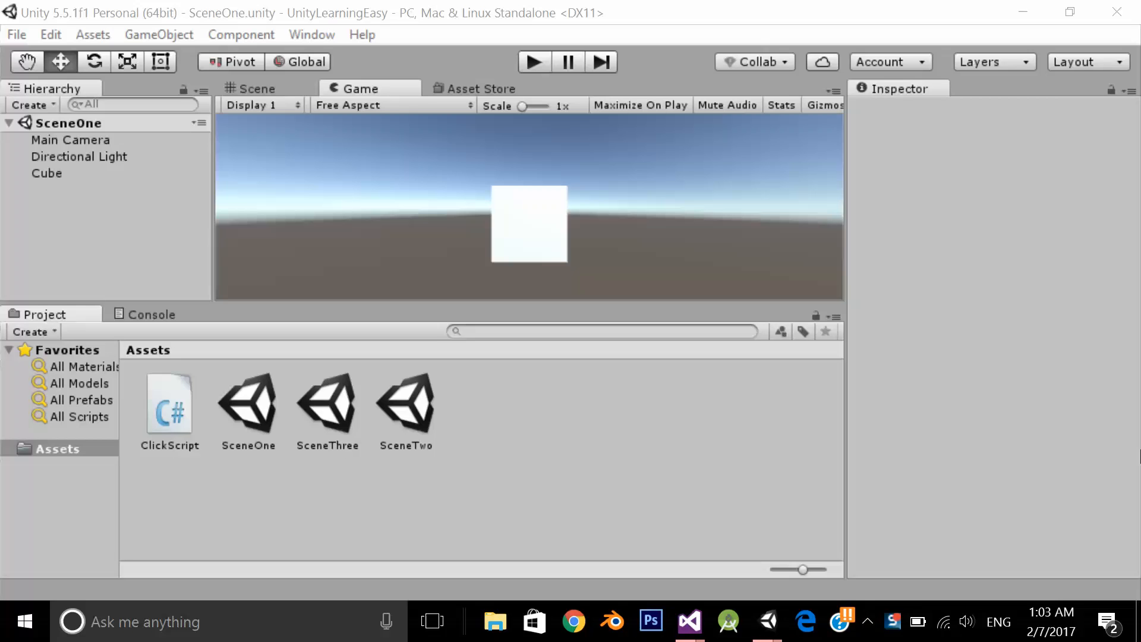
{"action": "mouse_move", "coordinate": [710, 55]}
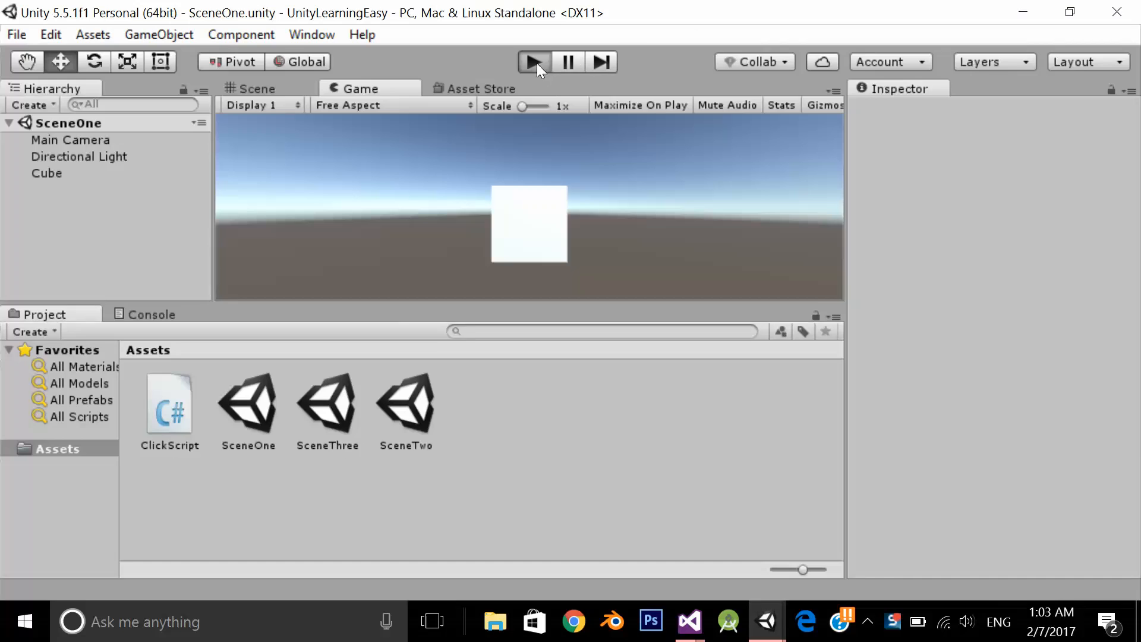
- Run a quick play test advancing to the next scene, then stop back at SceneOne
{"action": "left_click", "coordinate": [533, 62]}
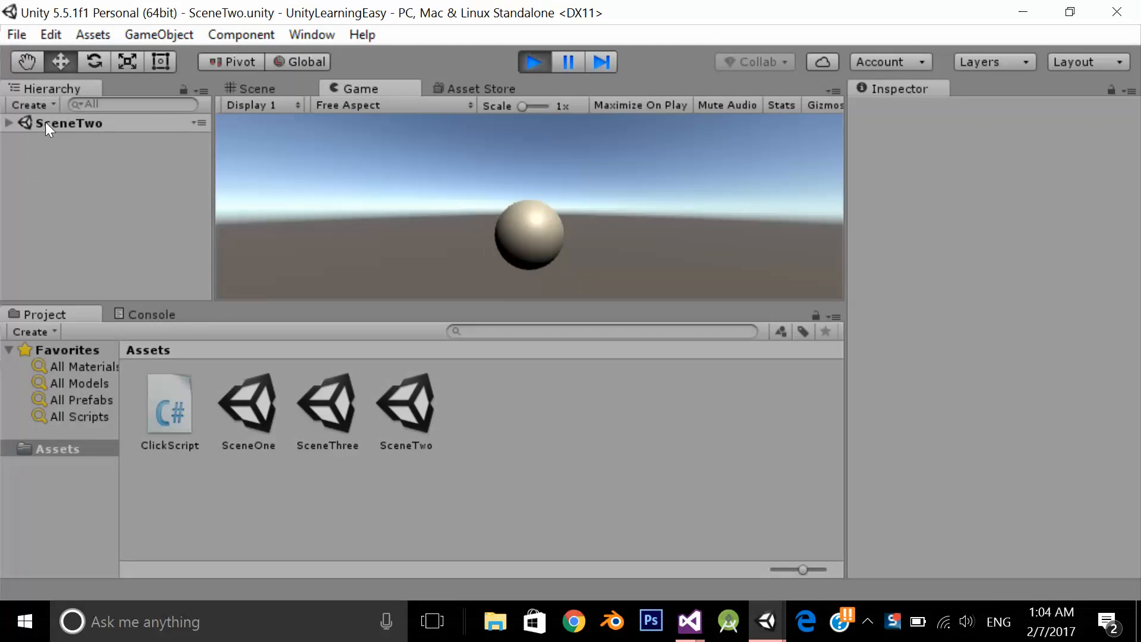
{"action": "double_click", "coordinate": [327, 401]}
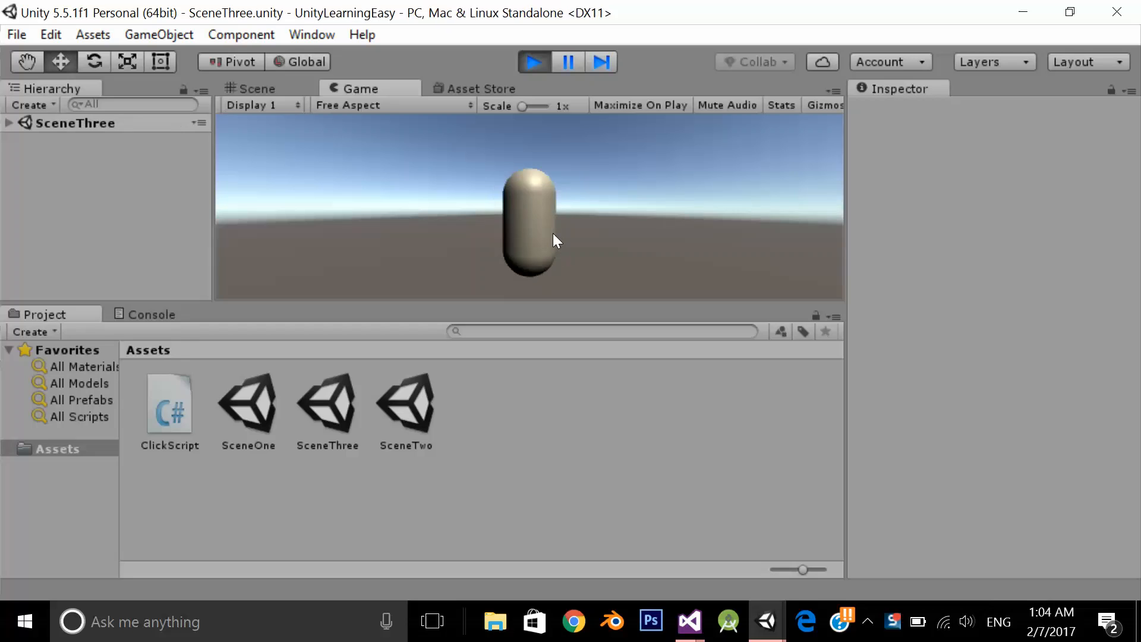
{"action": "left_click", "coordinate": [534, 61]}
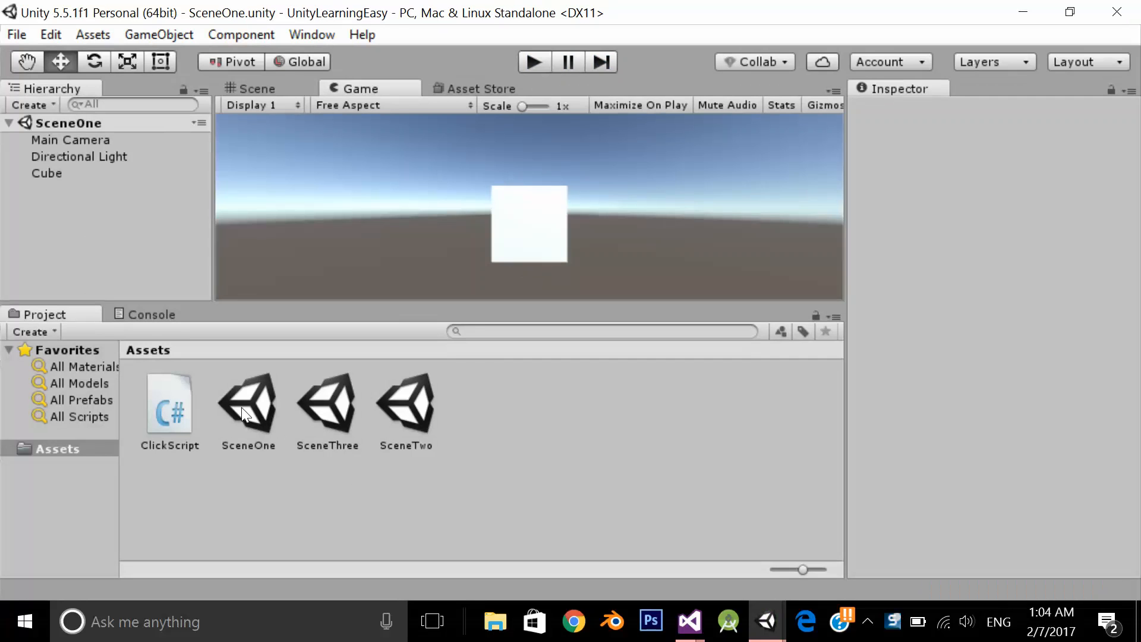
{"action": "mouse_move", "coordinate": [690, 445]}
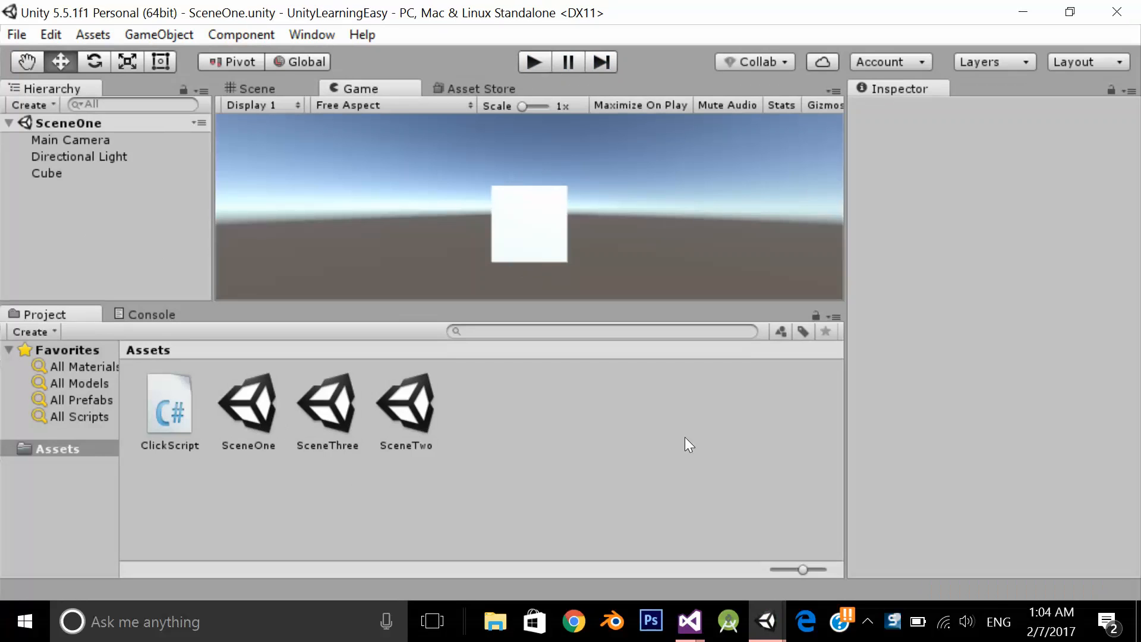
{"action": "mouse_move", "coordinate": [963, 20]}
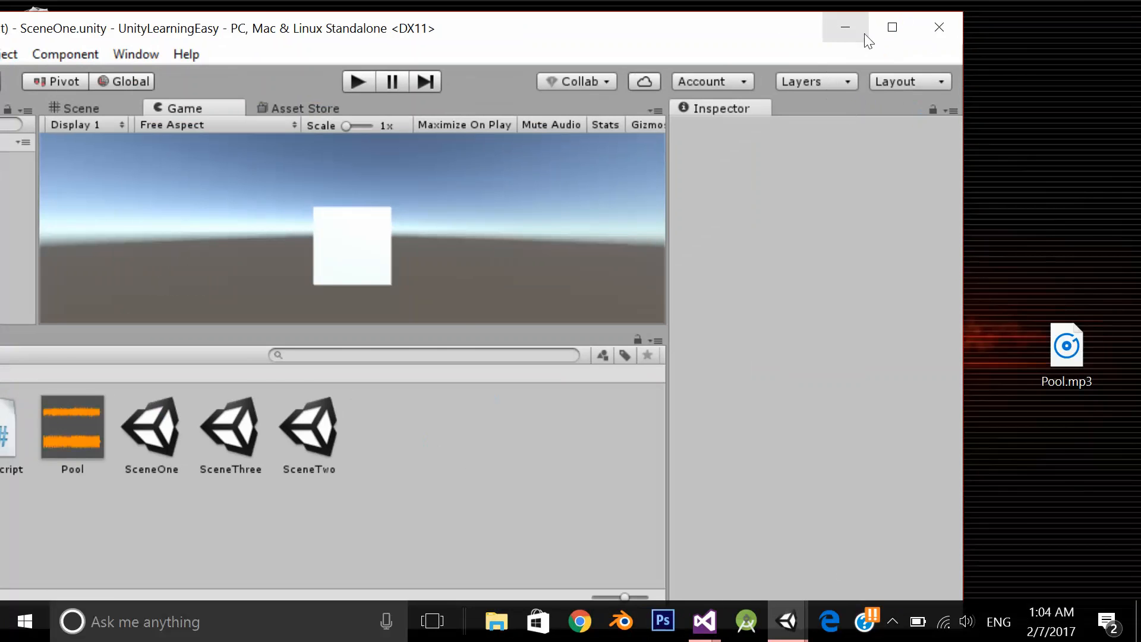
- Inspect the imported Pool audio clip in Assets and reselect the SceneOne file
{"action": "left_click", "coordinate": [891, 28]}
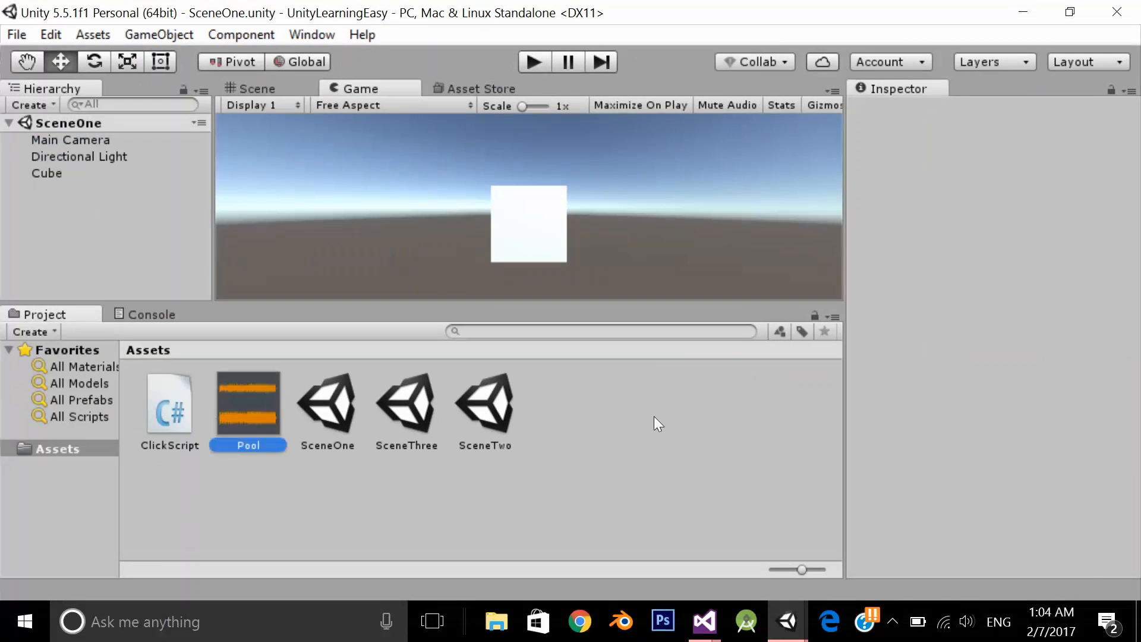
{"action": "left_click", "coordinate": [248, 401]}
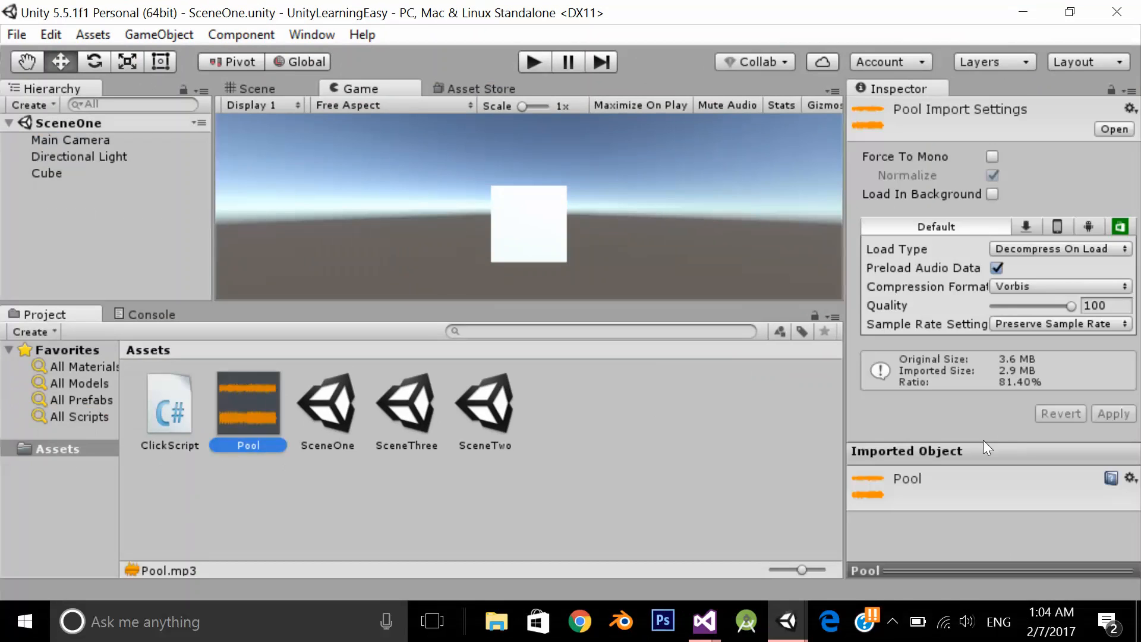
{"action": "left_click", "coordinate": [325, 401]}
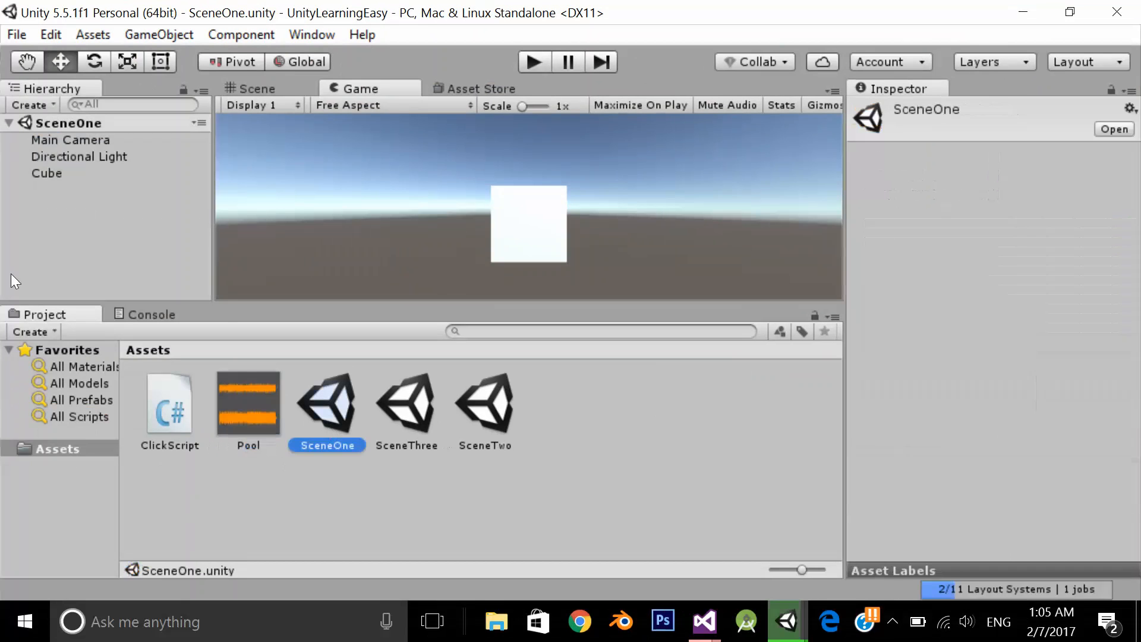
- Add an empty object to SceneOne and name it BgSound
{"action": "right_click", "coordinate": [109, 219]}
{"action": "type", "text": "B"}
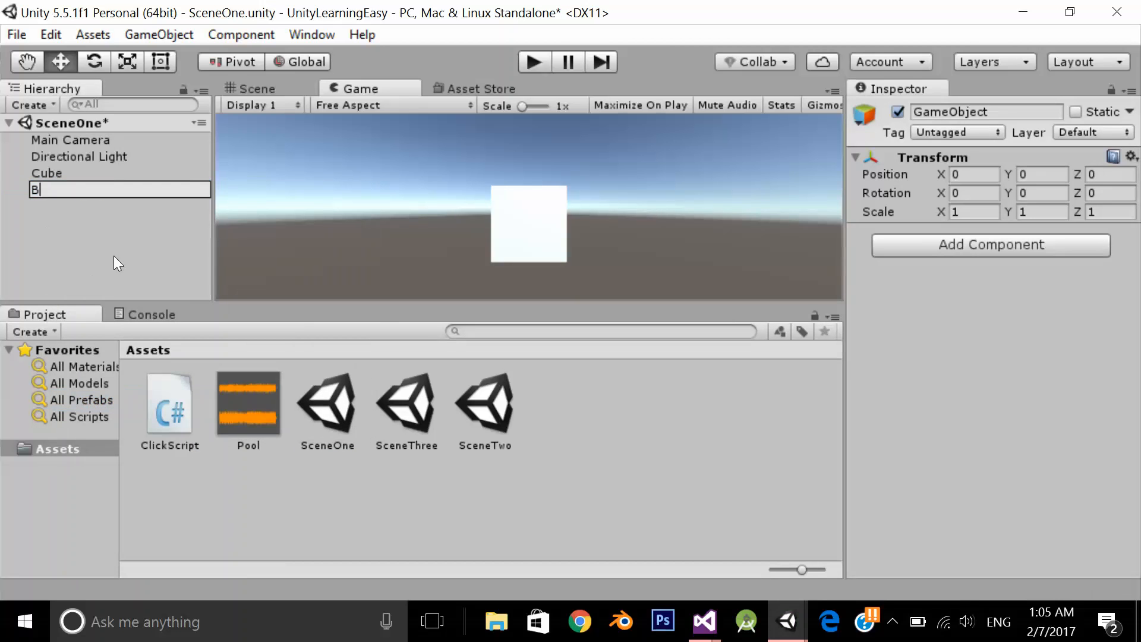
{"action": "type", "text": "gSound"}
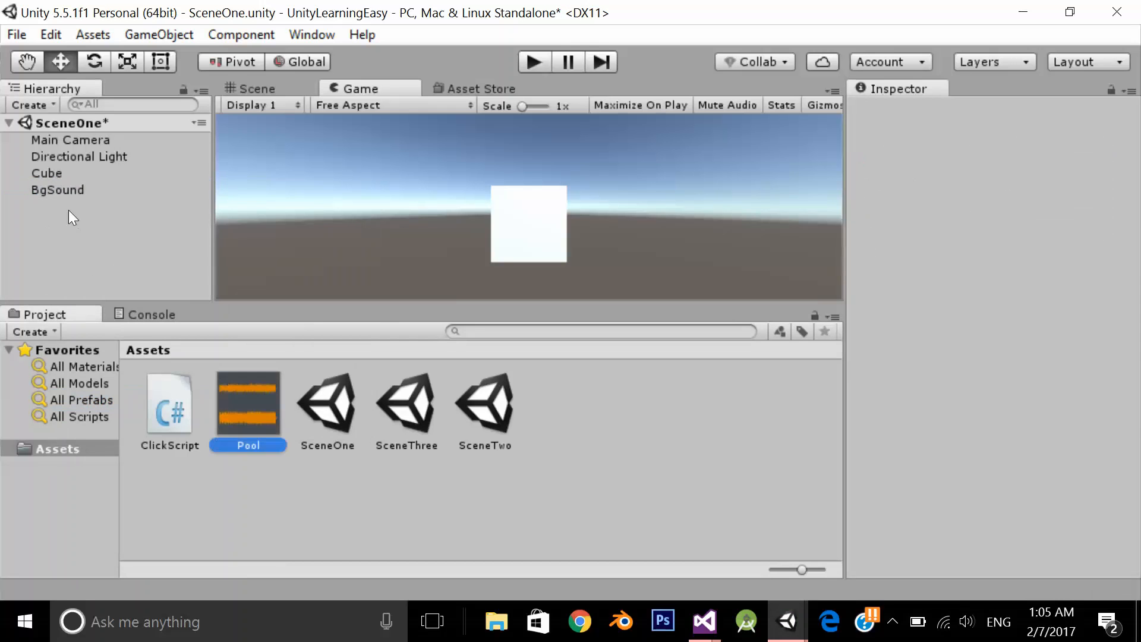
{"action": "left_click", "coordinate": [57, 190]}
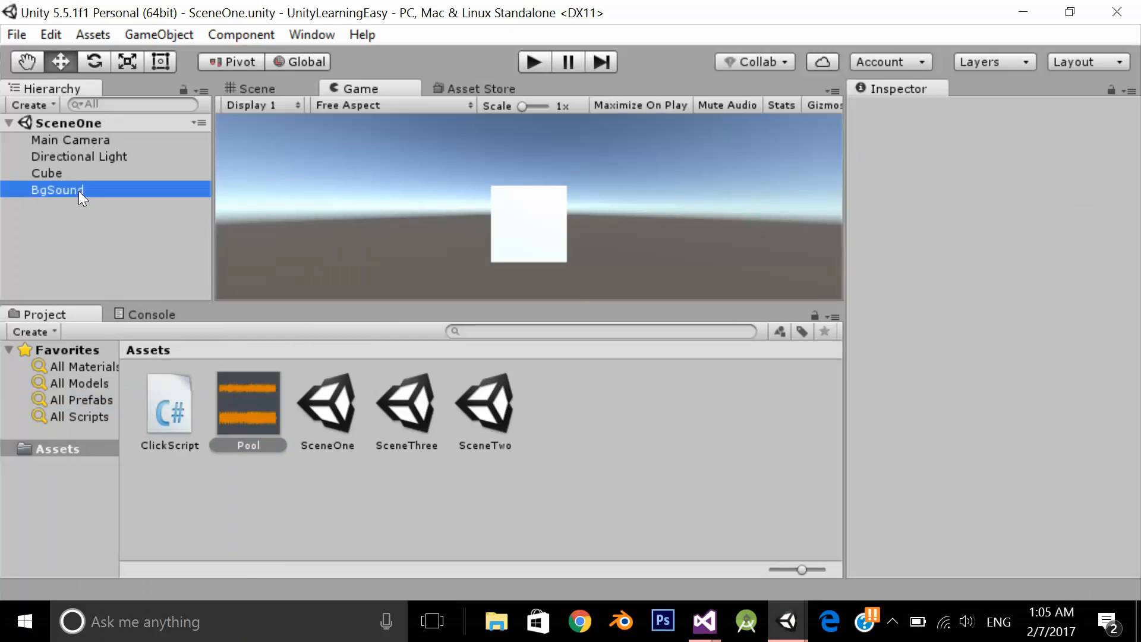
{"action": "left_click", "coordinate": [327, 400]}
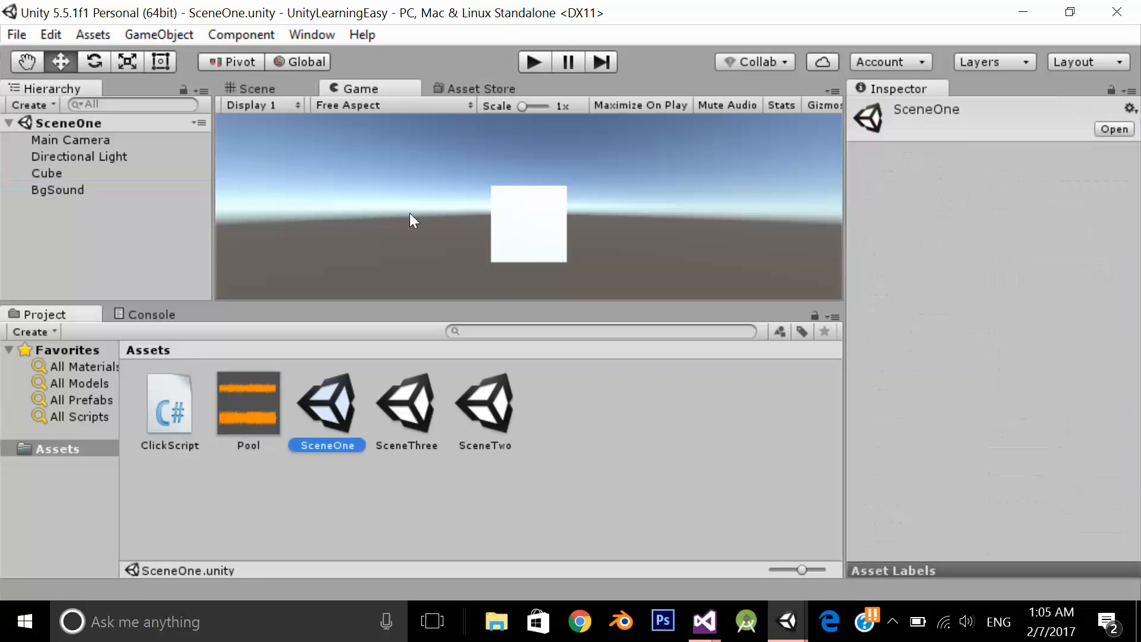
- Paste BgSound with its Pool audio source into SceneThree and SceneTwo, saving SceneThree when prompted
{"action": "double_click", "coordinate": [406, 403]}
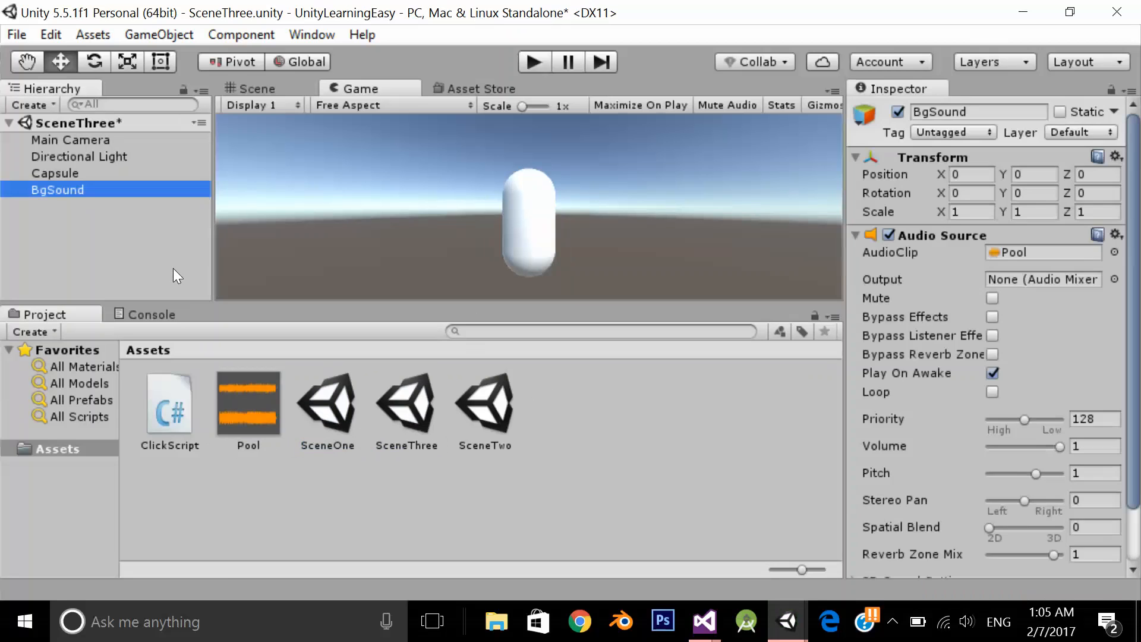
{"action": "double_click", "coordinate": [485, 403]}
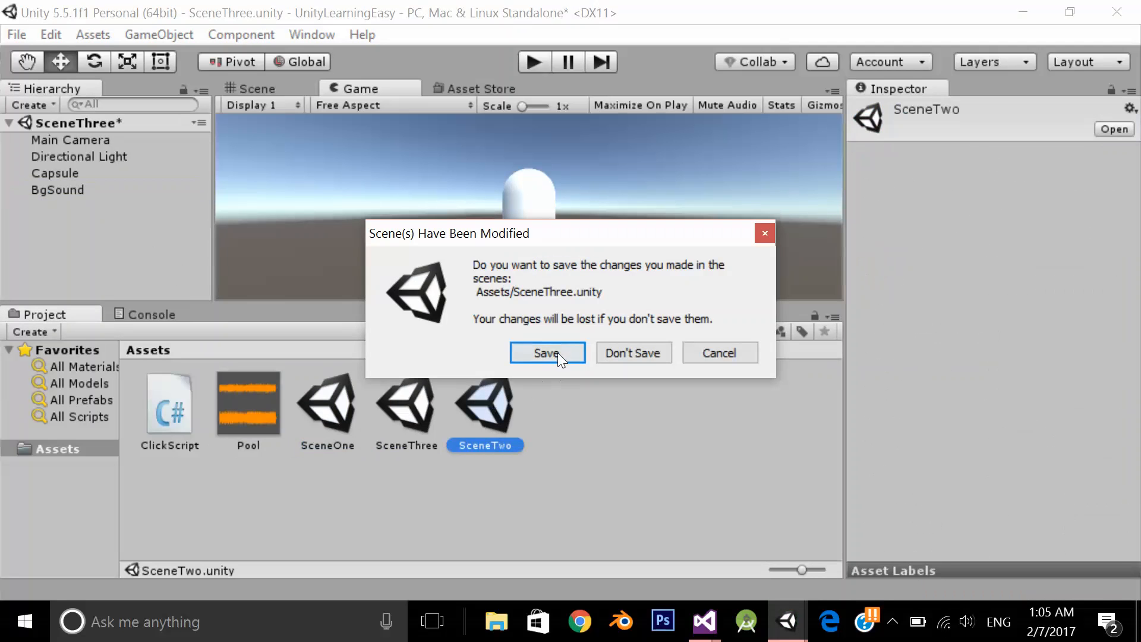
{"action": "left_click", "coordinate": [547, 353]}
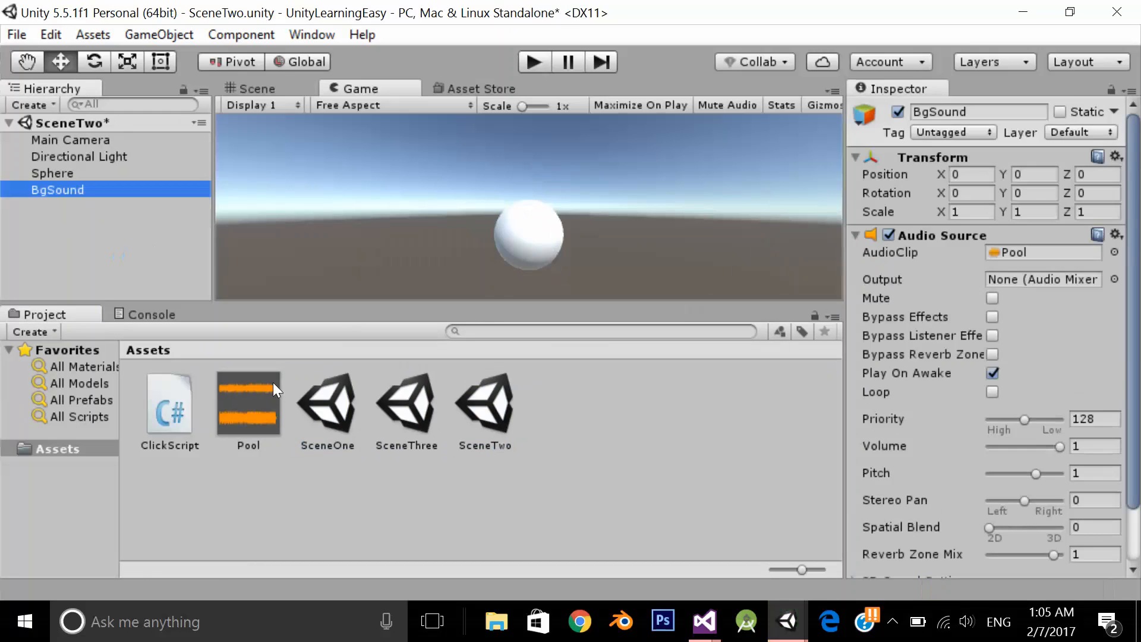
{"action": "double_click", "coordinate": [326, 402]}
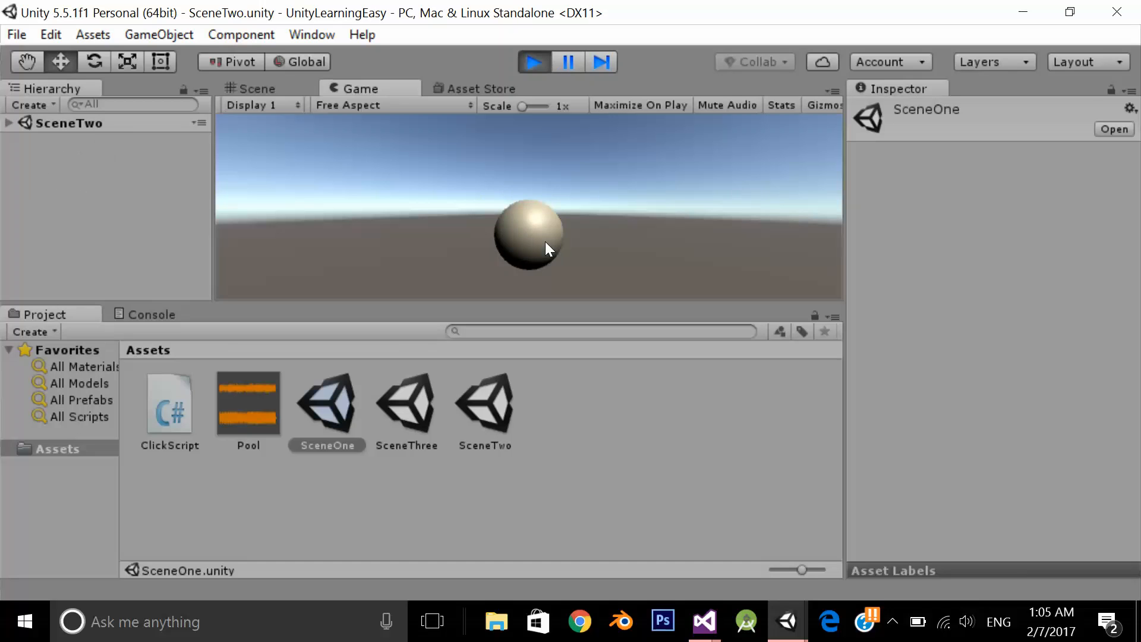
- Advance the running game to SceneOne, then stop play mode
{"action": "double_click", "coordinate": [327, 403]}
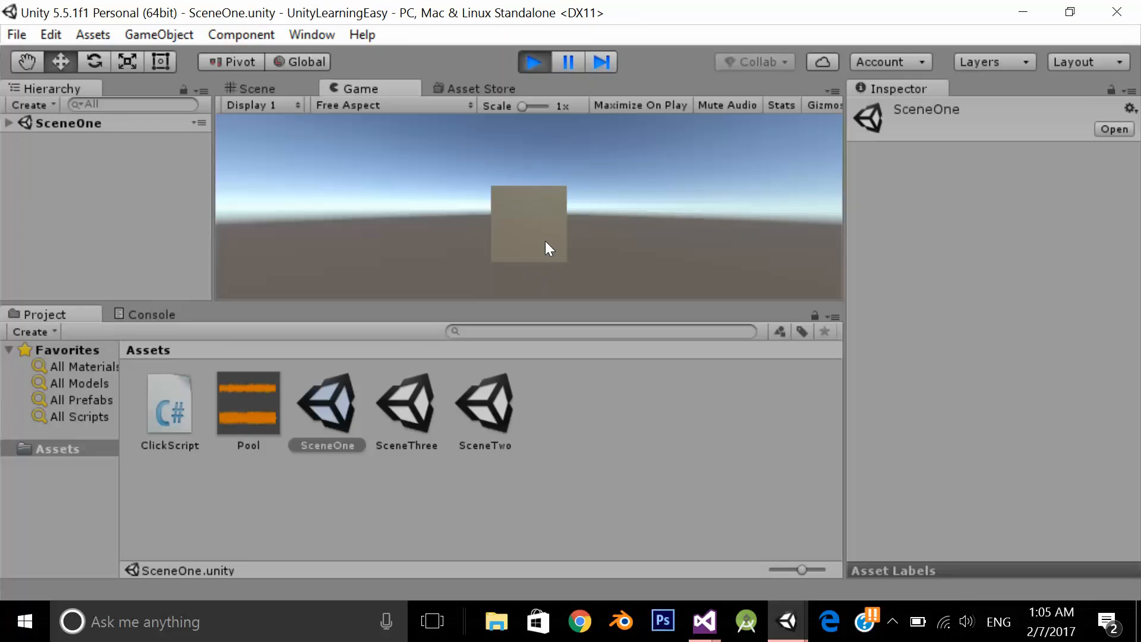
{"action": "left_click", "coordinate": [532, 61]}
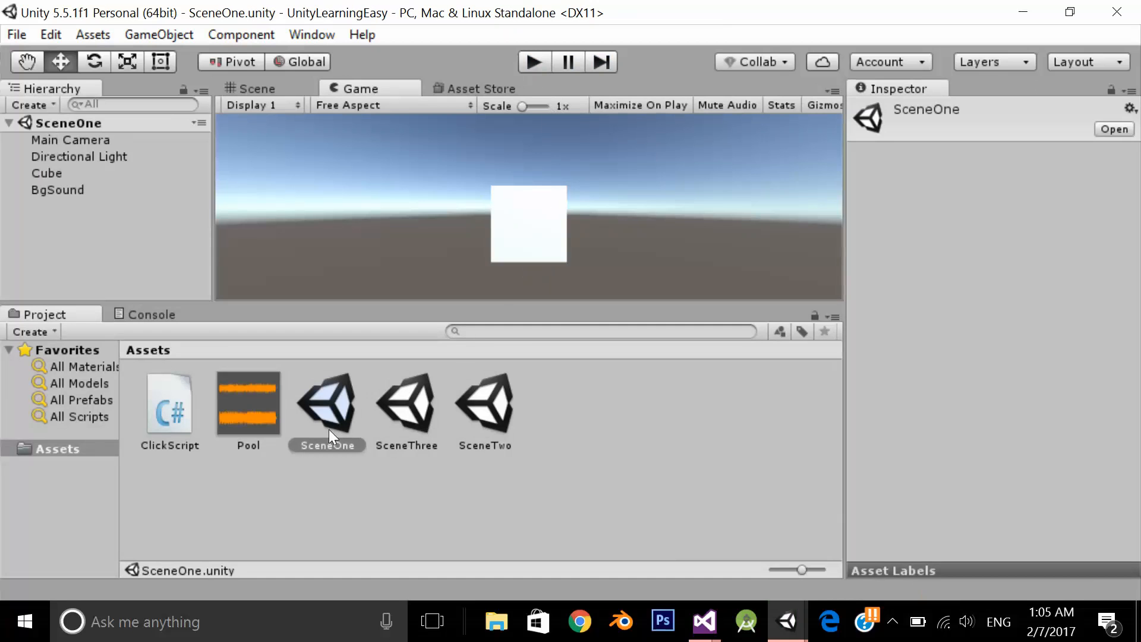
{"action": "mouse_move", "coordinate": [433, 394]}
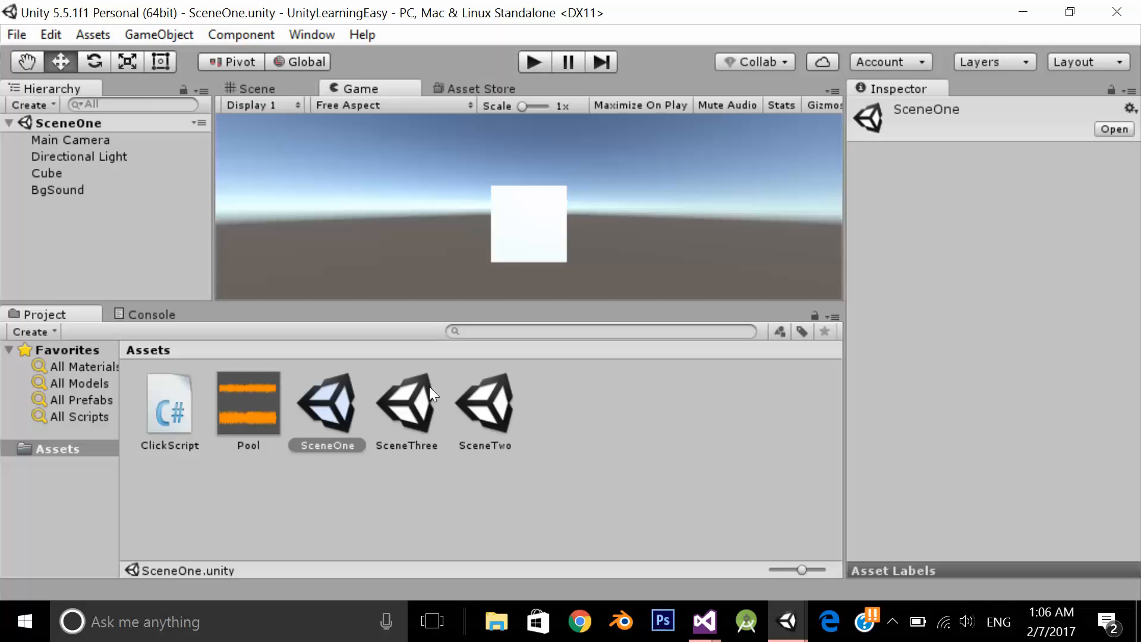
- Delete BgSound from SceneThree, save, and reopen SceneOne selecting its BgSound
{"action": "left_click", "coordinate": [407, 403]}
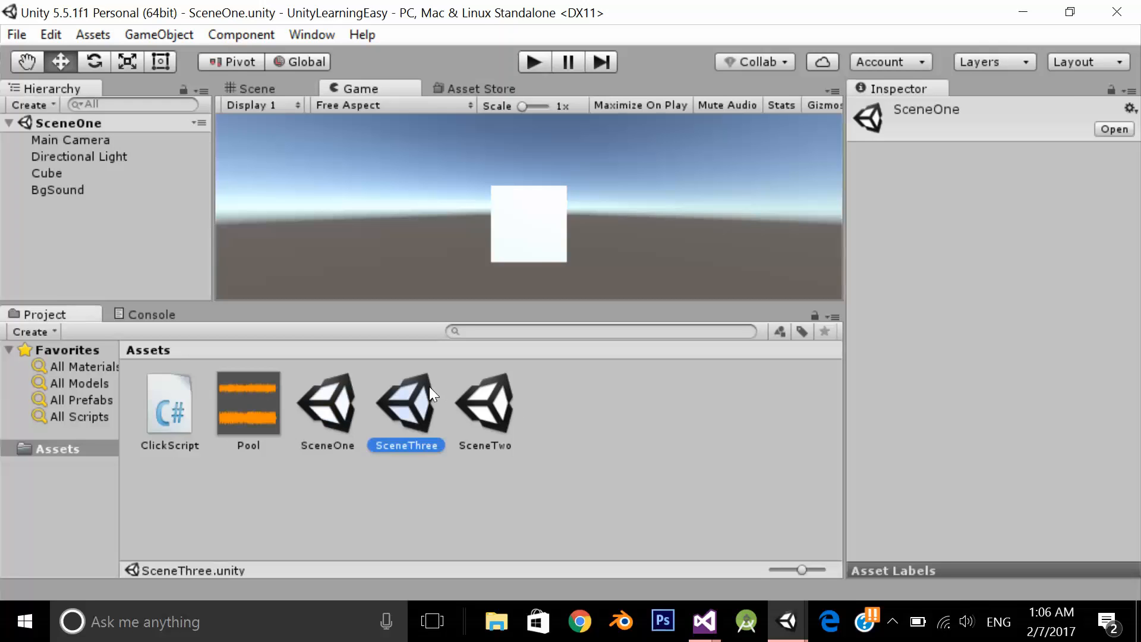
{"action": "double_click", "coordinate": [406, 400]}
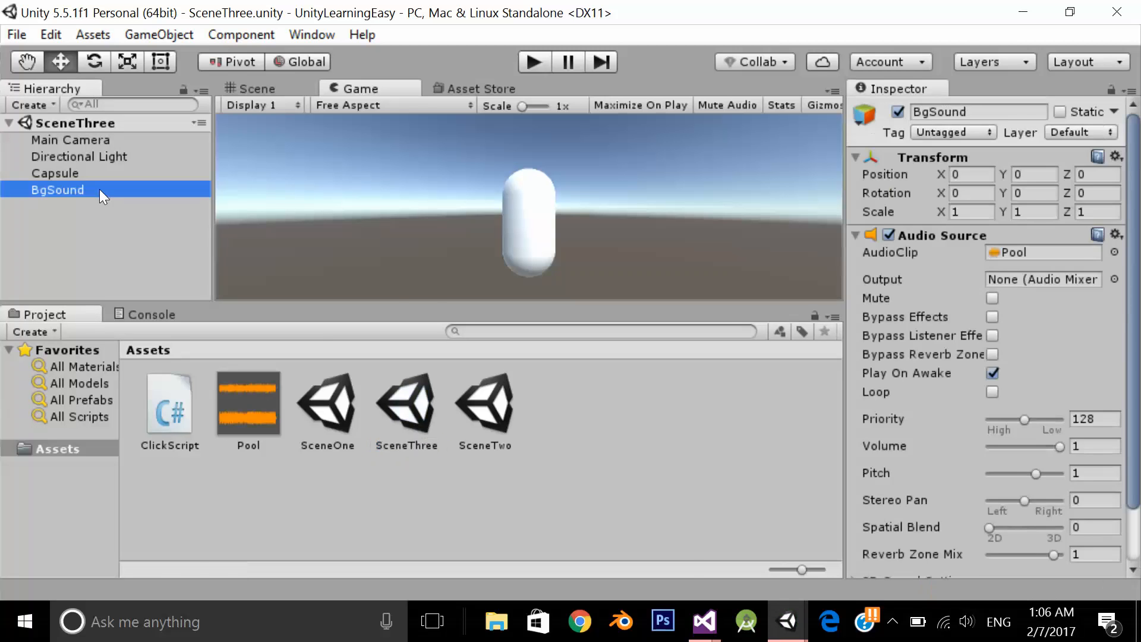
{"action": "double_click", "coordinate": [484, 404]}
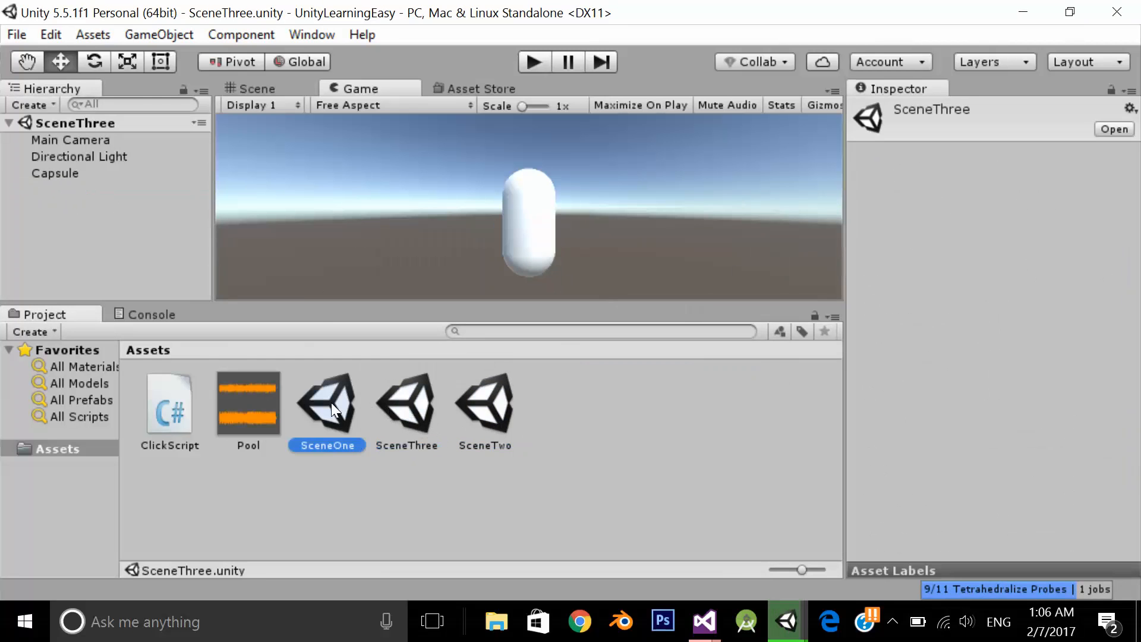
{"action": "double_click", "coordinate": [326, 399]}
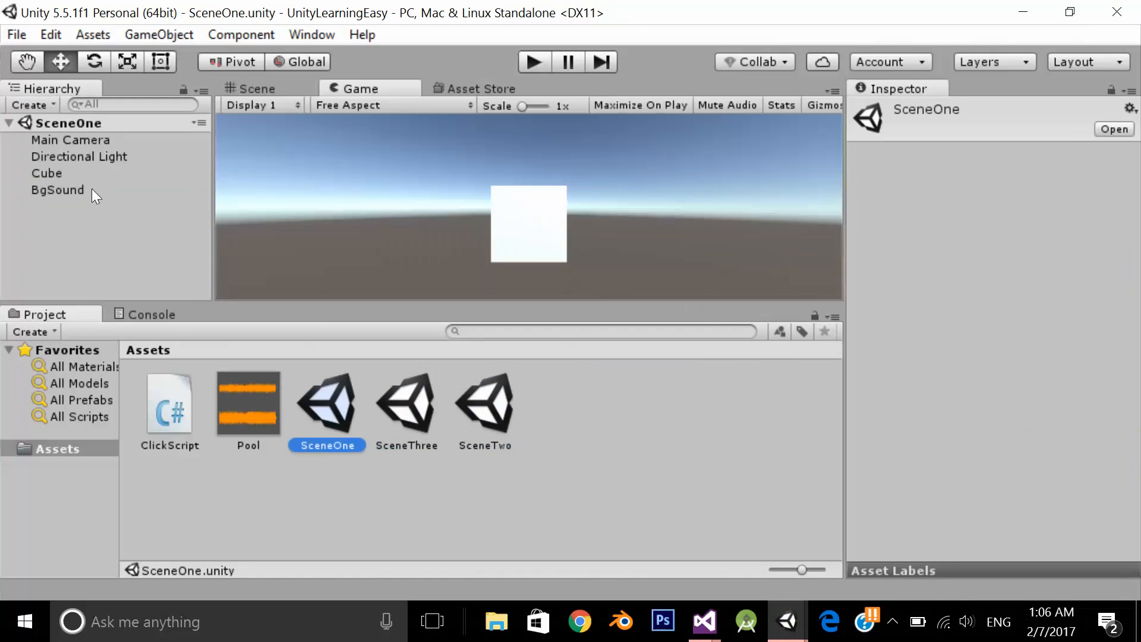
{"action": "left_click", "coordinate": [57, 189]}
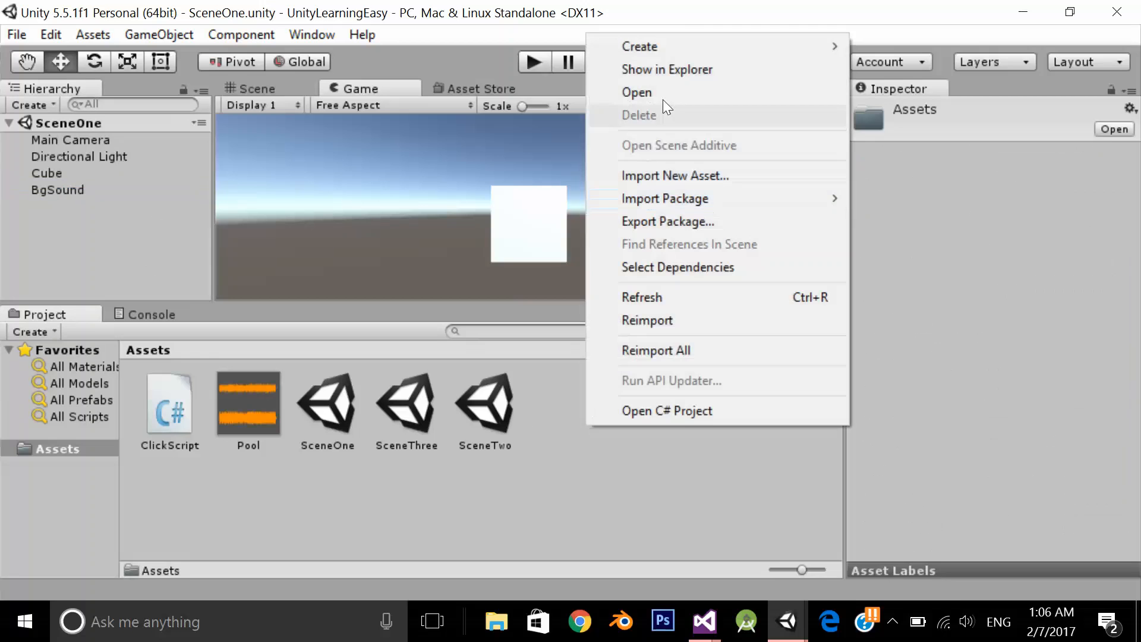
- Create a C# script named BGSoundScript in Assets and open it in Visual Studio
{"action": "left_click", "coordinate": [639, 46]}
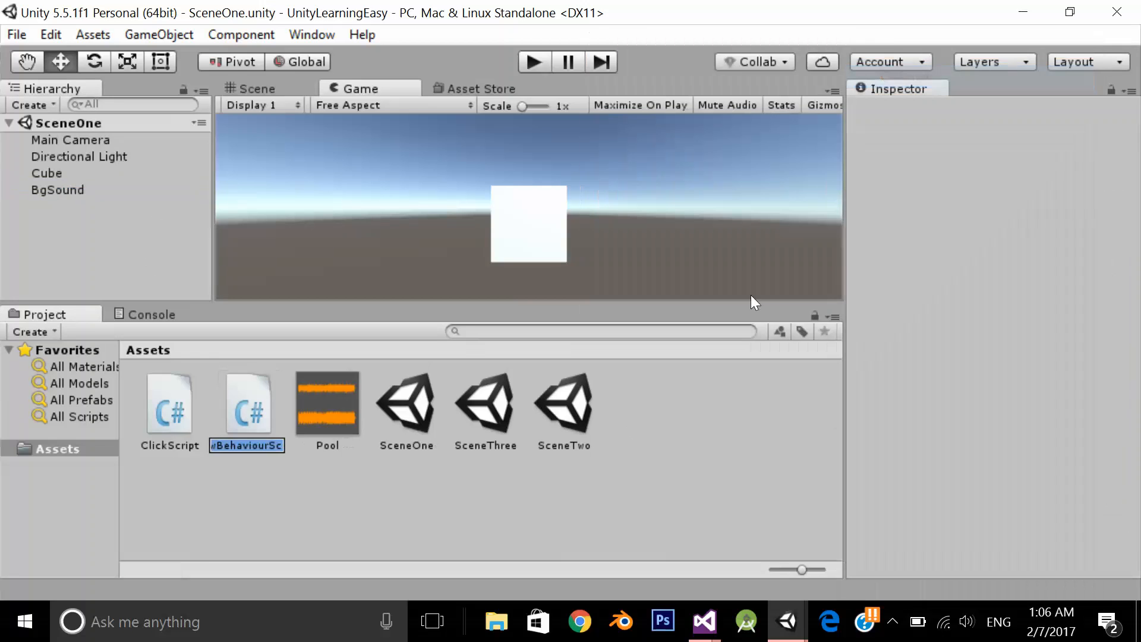
{"action": "type", "text": "BGSou"}
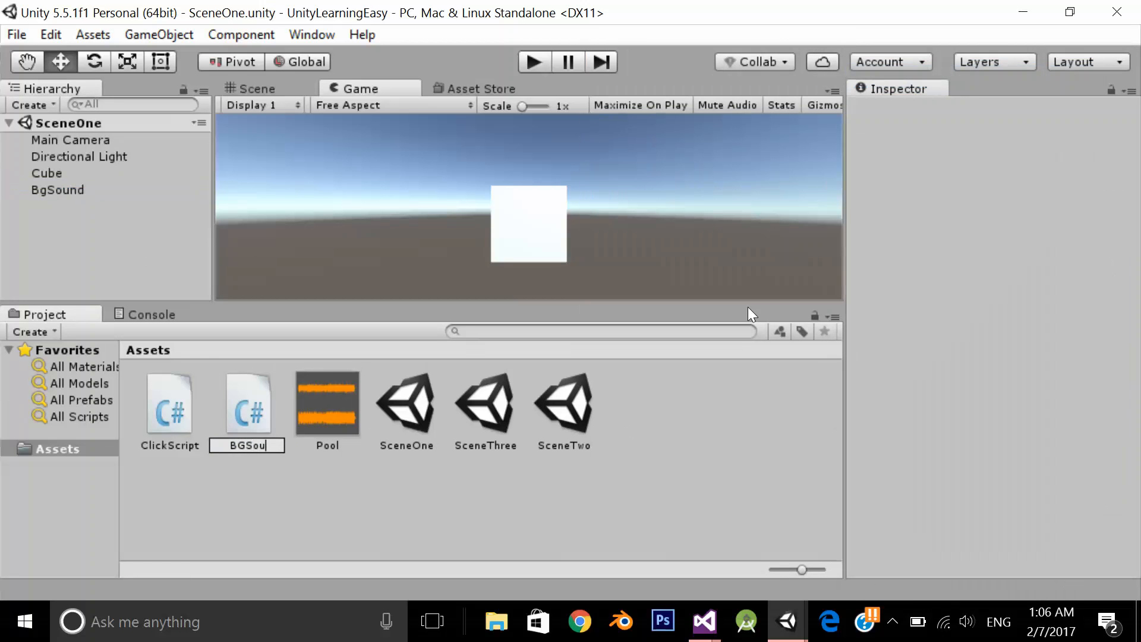
{"action": "type", "text": "BGSoundScript"}
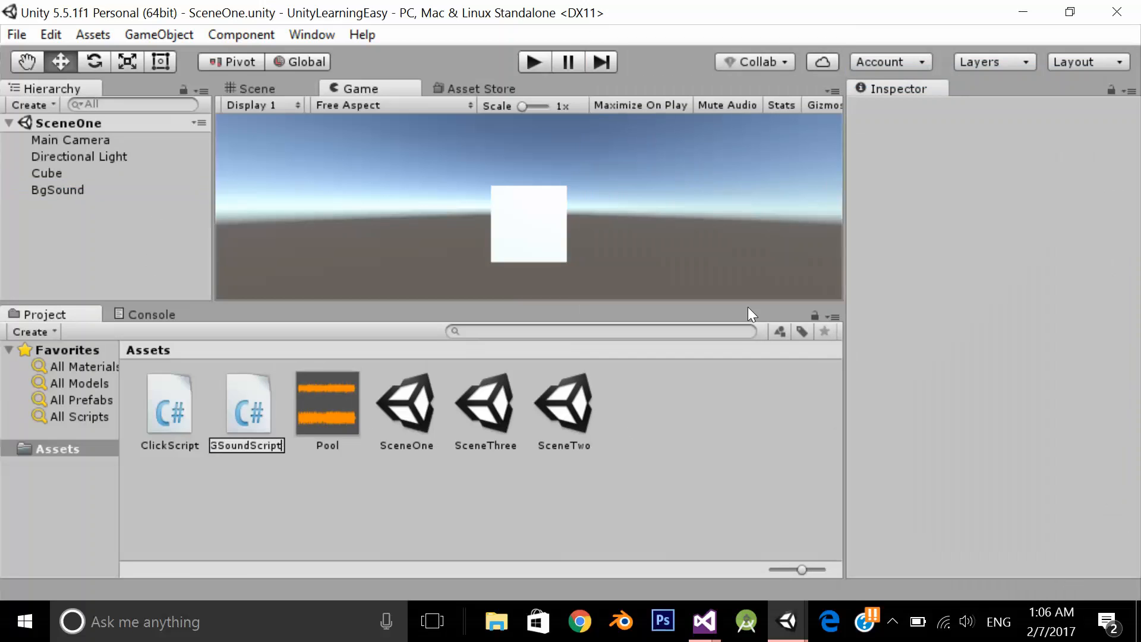
{"action": "left_click", "coordinate": [167, 404]}
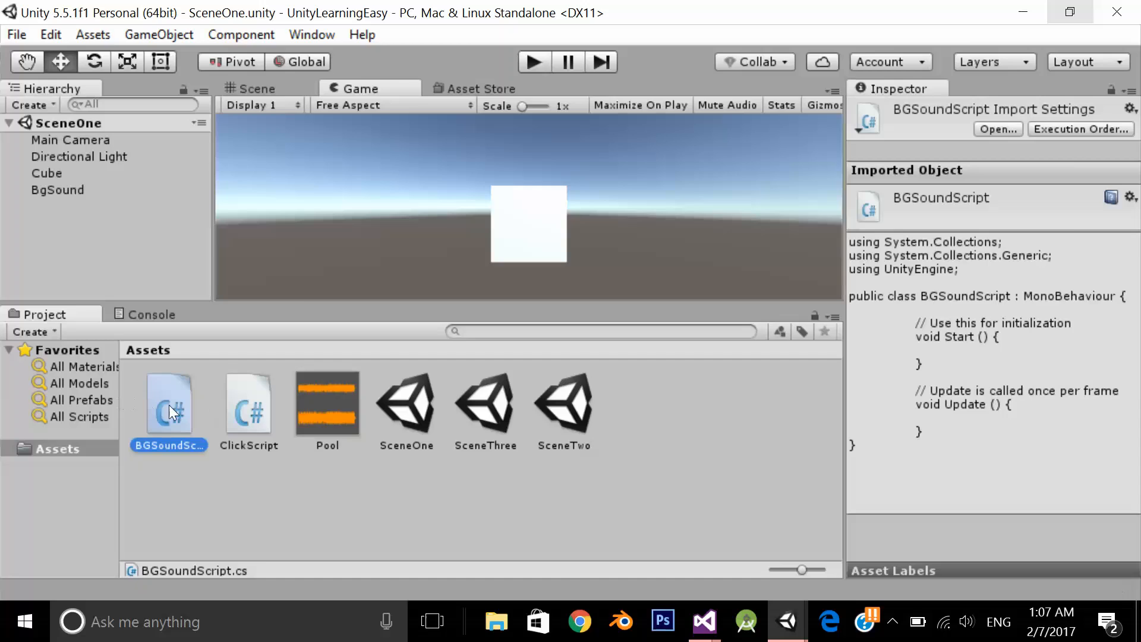
{"action": "double_click", "coordinate": [167, 403]}
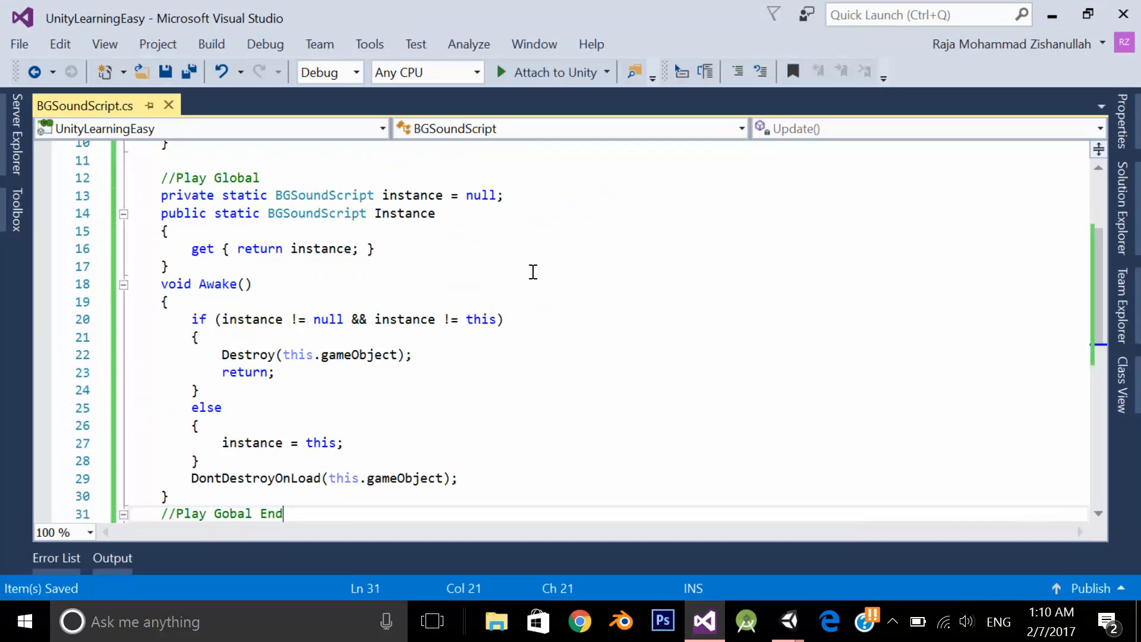
{"action": "scroll", "scroll_direction": "up", "scroll_amount": 3}
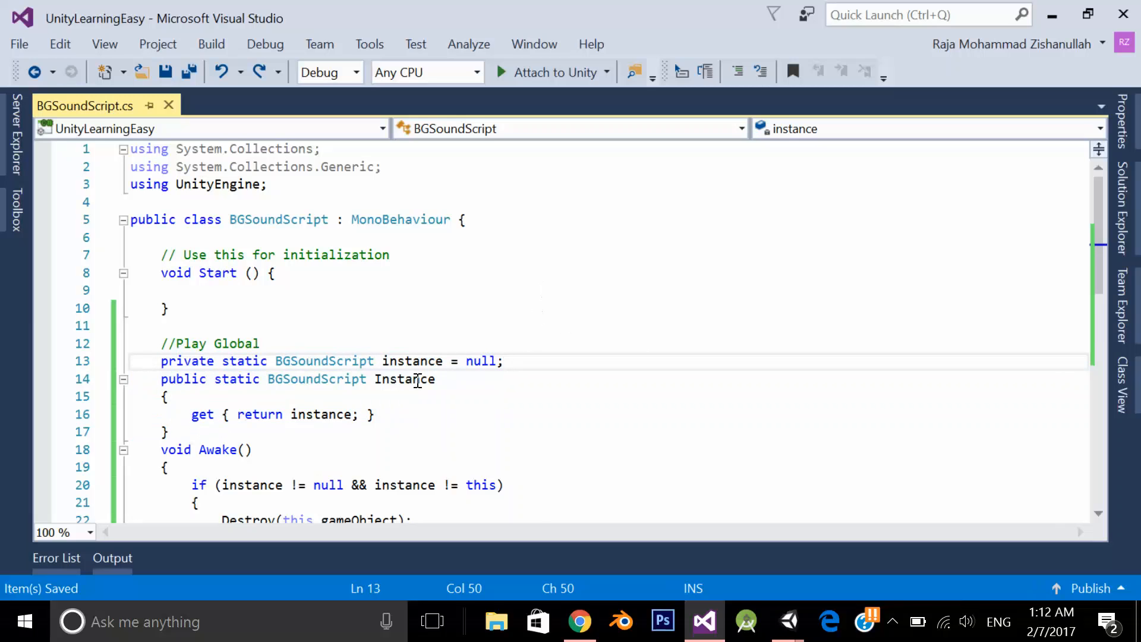
{"action": "double_click", "coordinate": [324, 361]}
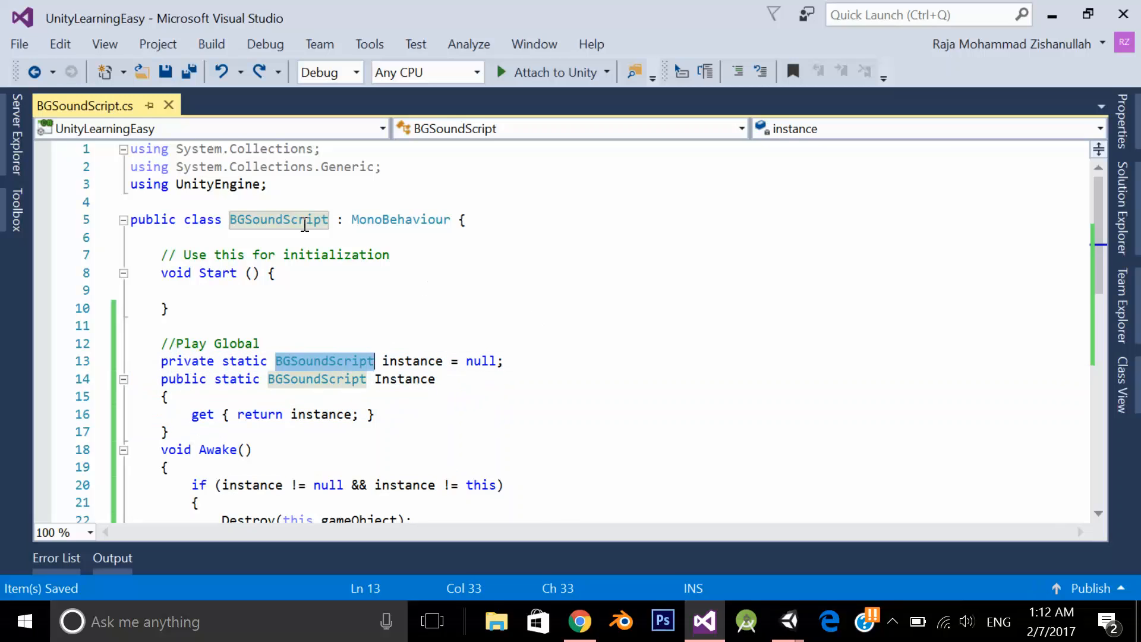
{"action": "left_click", "coordinate": [278, 219]}
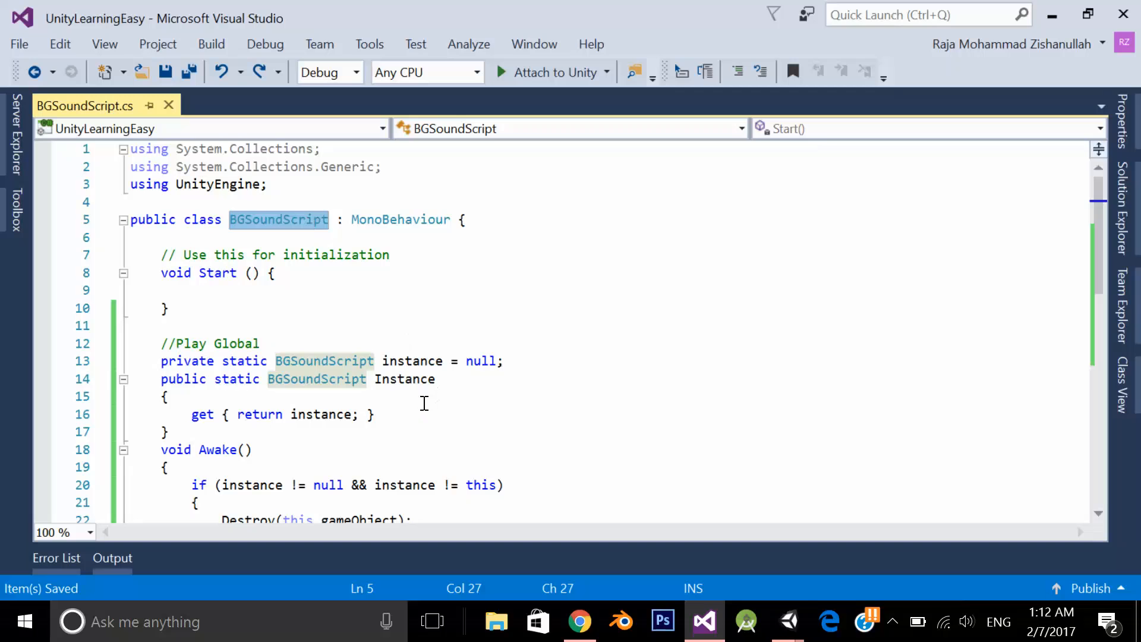
{"action": "double_click", "coordinate": [321, 378]}
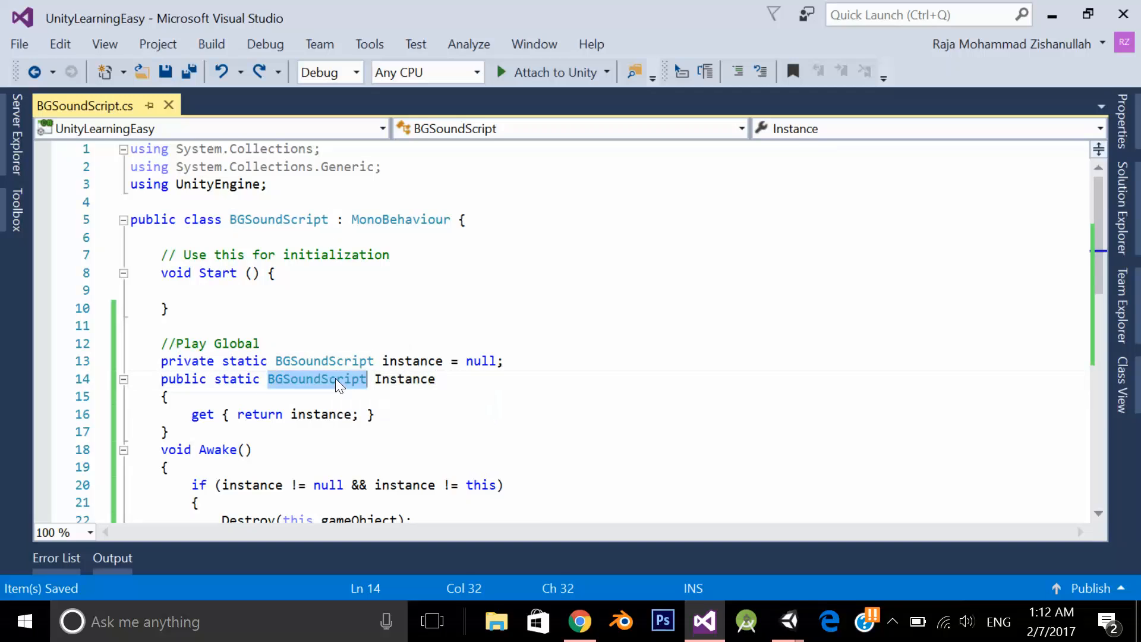
{"action": "mouse_move", "coordinate": [316, 378]}
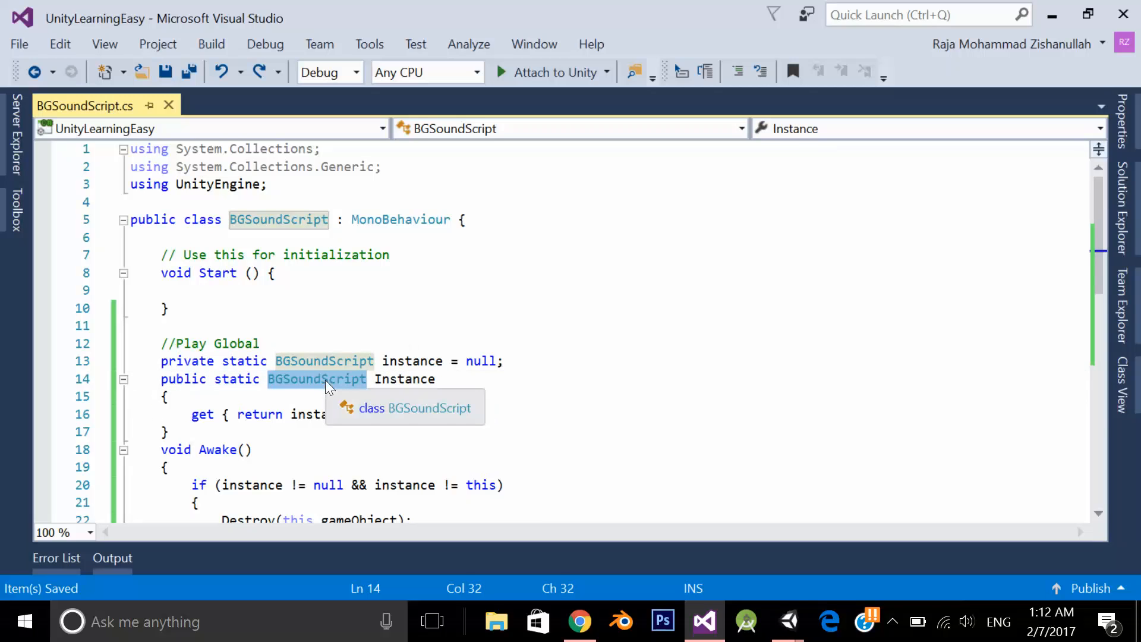
{"action": "left_click", "coordinate": [572, 436]}
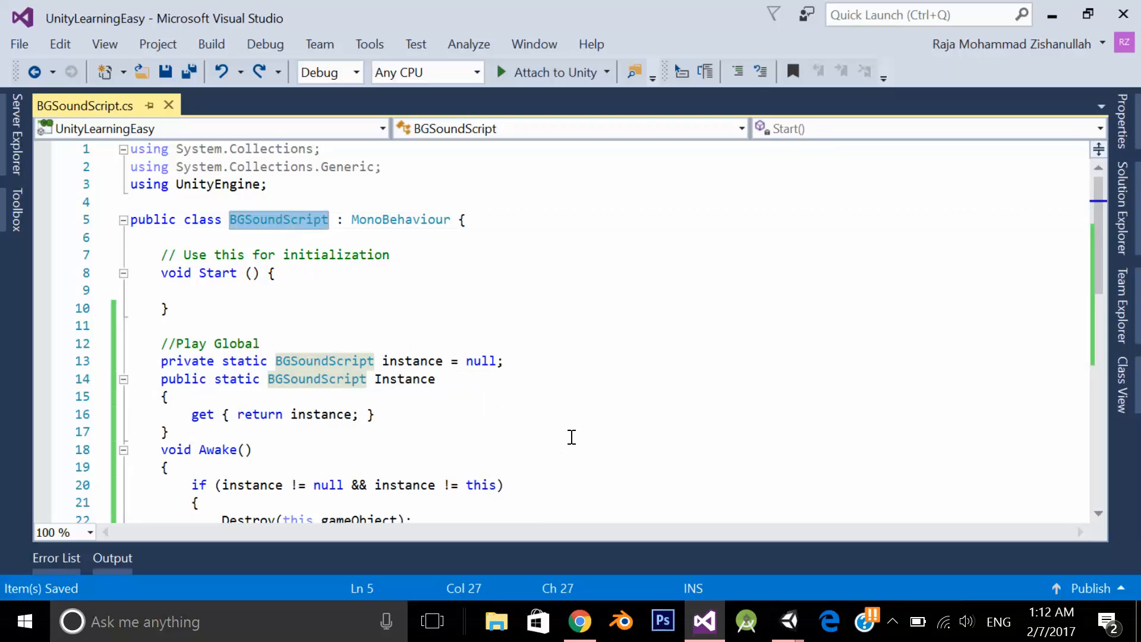
{"action": "scroll", "scroll_direction": "down", "scroll_amount": 3}
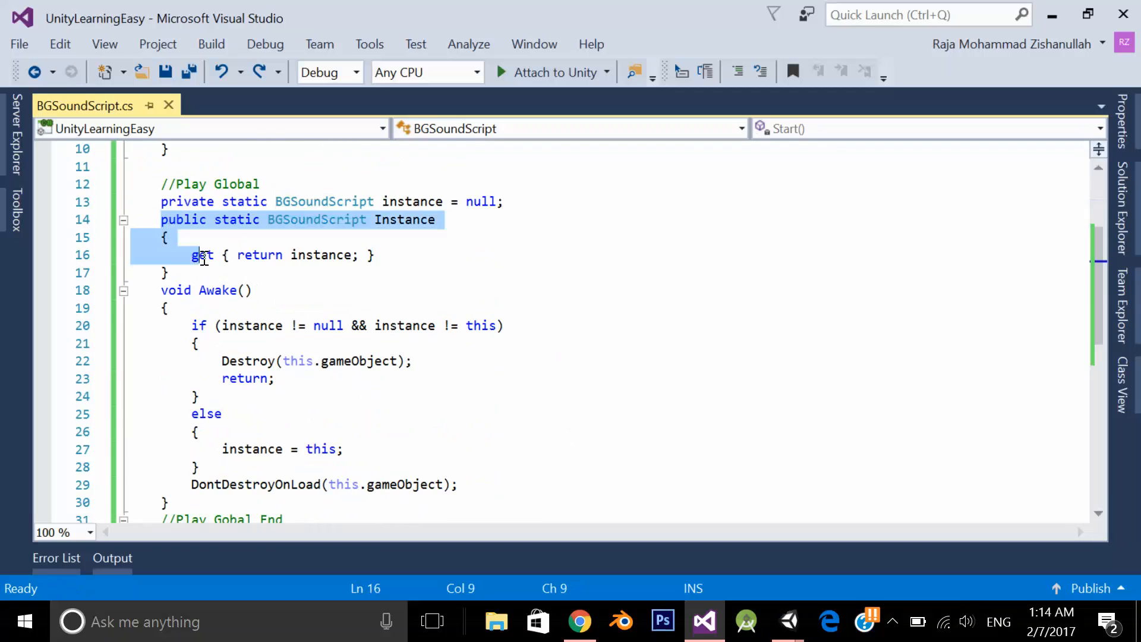
{"action": "double_click", "coordinate": [319, 254]}
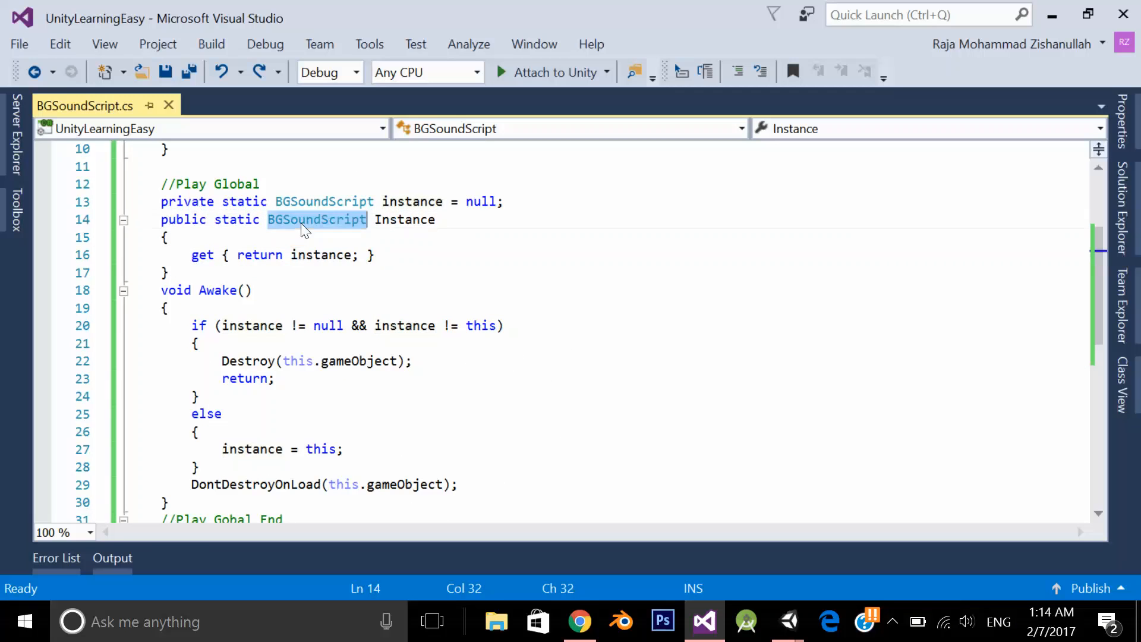
- Insert a blank line before Awake and highlight every use of the instance field
{"action": "scroll", "scroll_direction": "up", "scroll_amount": 3}
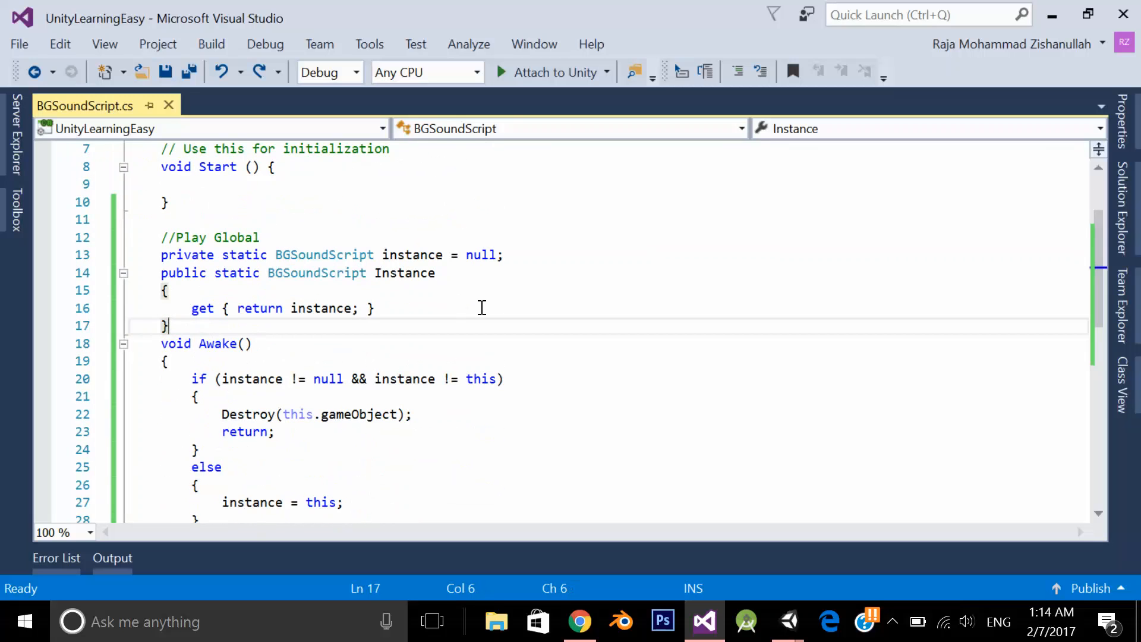
{"action": "key", "text": "Enter"}
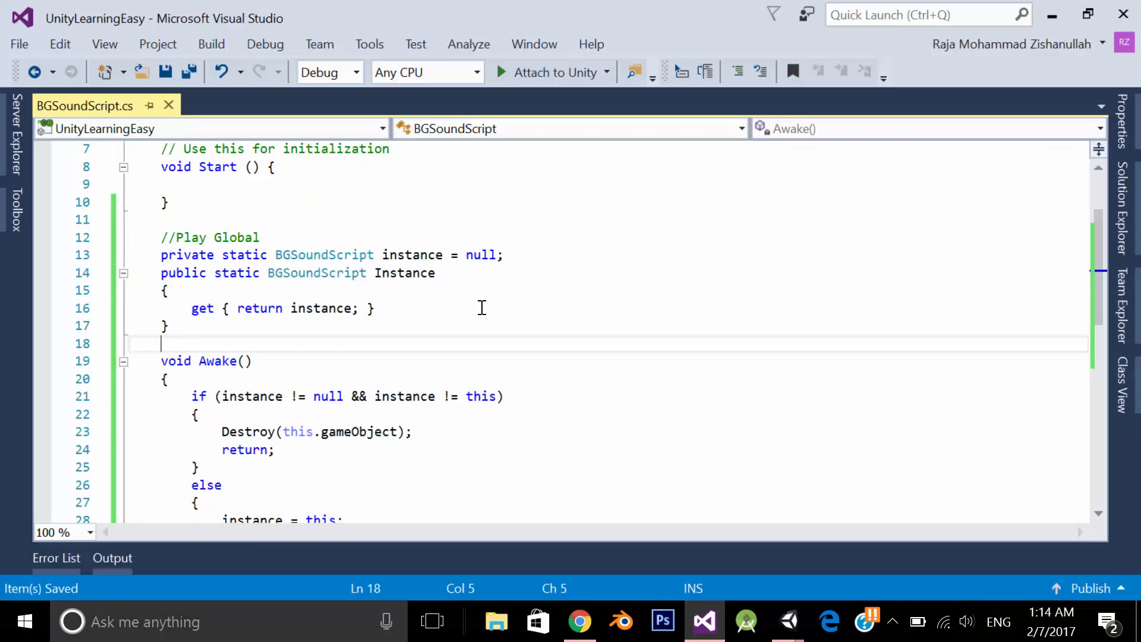
{"action": "double_click", "coordinate": [319, 308]}
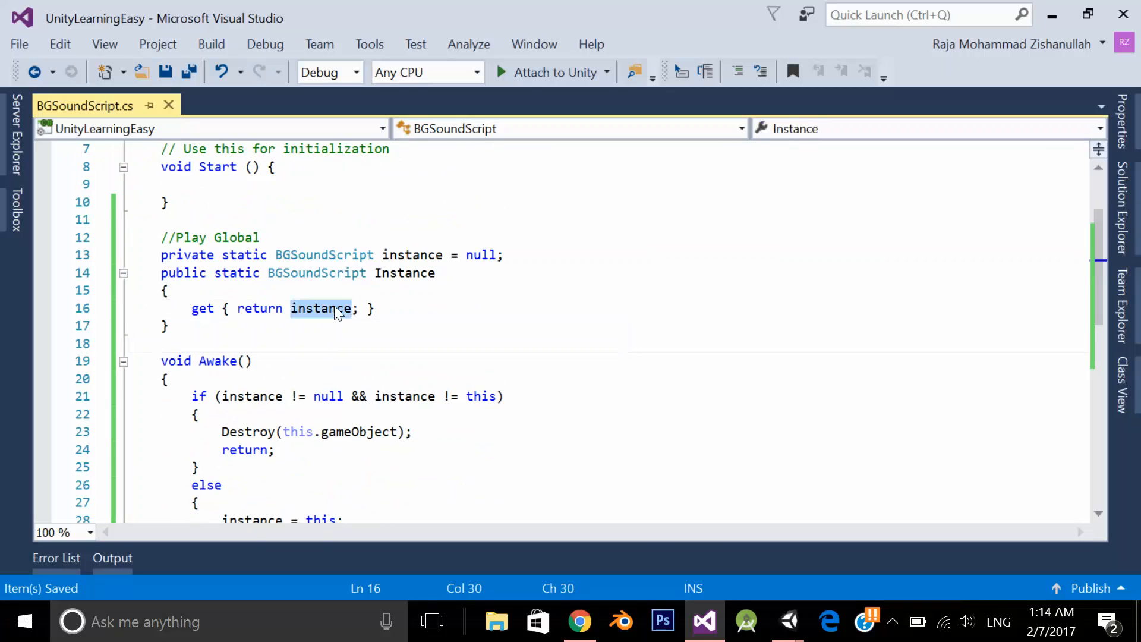
{"action": "left_click", "coordinate": [320, 308]}
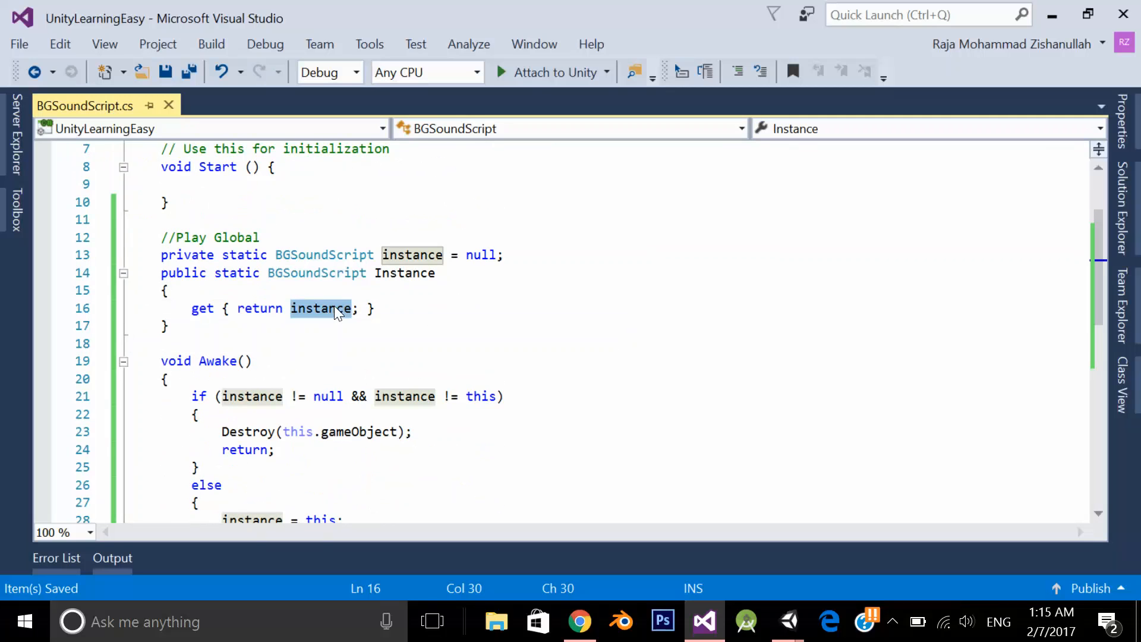
{"action": "scroll", "scroll_direction": "down", "scroll_amount": 3}
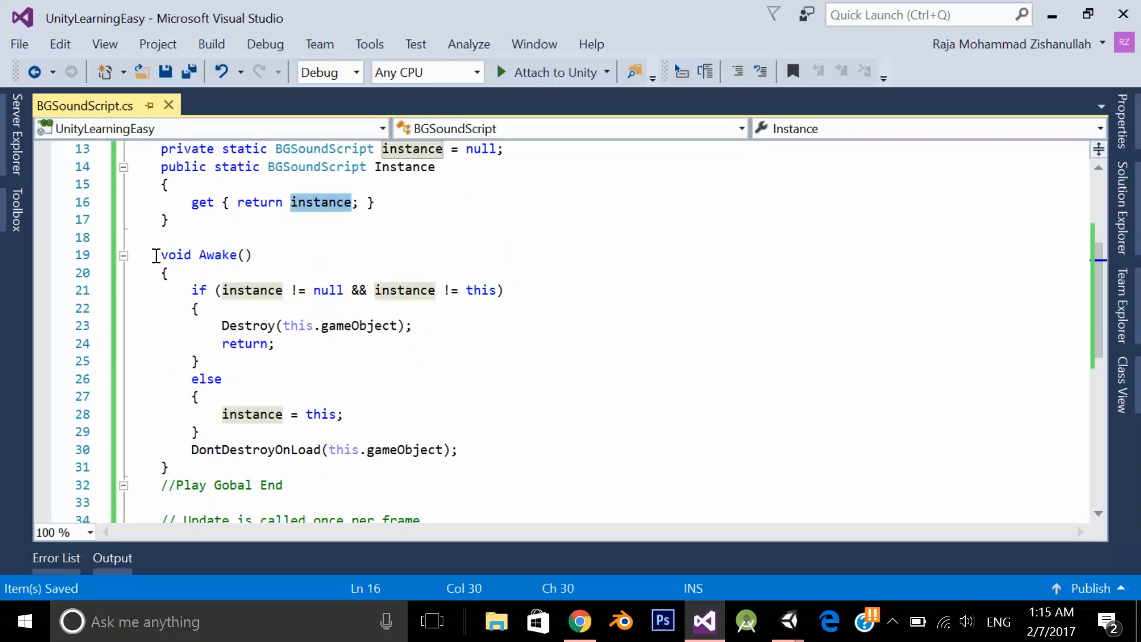
{"action": "mouse_move", "coordinate": [689, 368]}
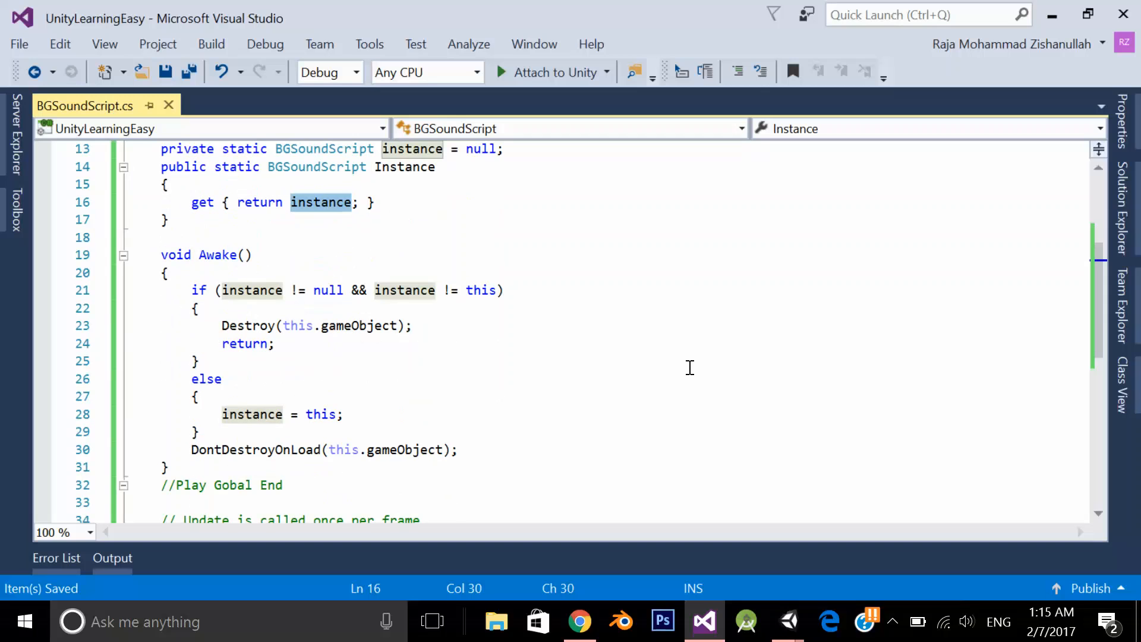
{"action": "mouse_move", "coordinate": [643, 379]}
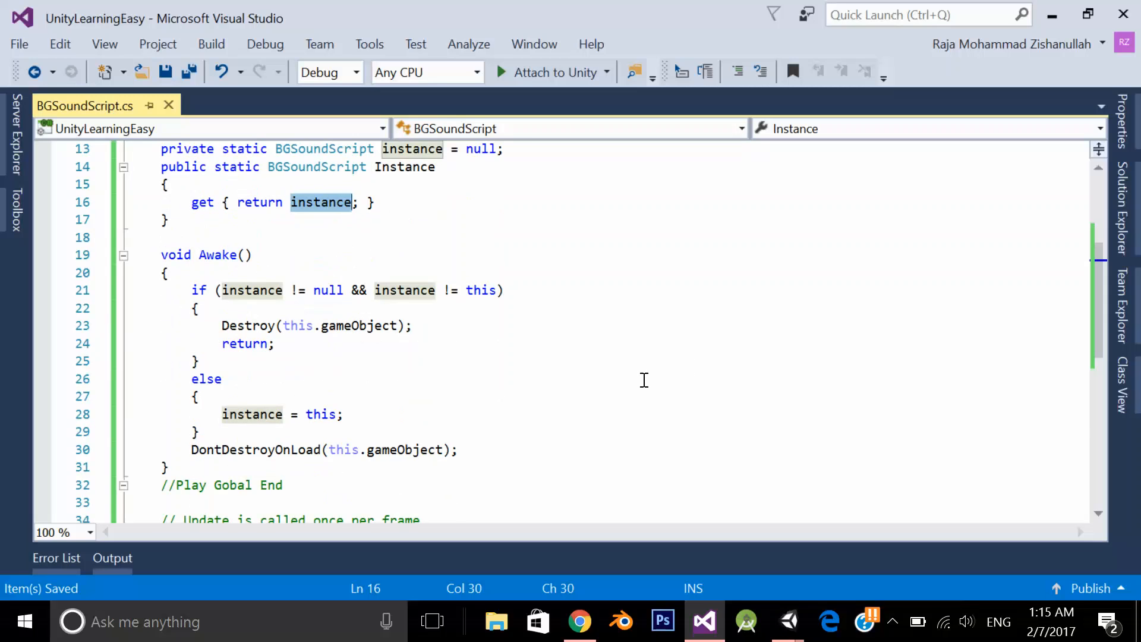
{"action": "mouse_move", "coordinate": [725, 367]}
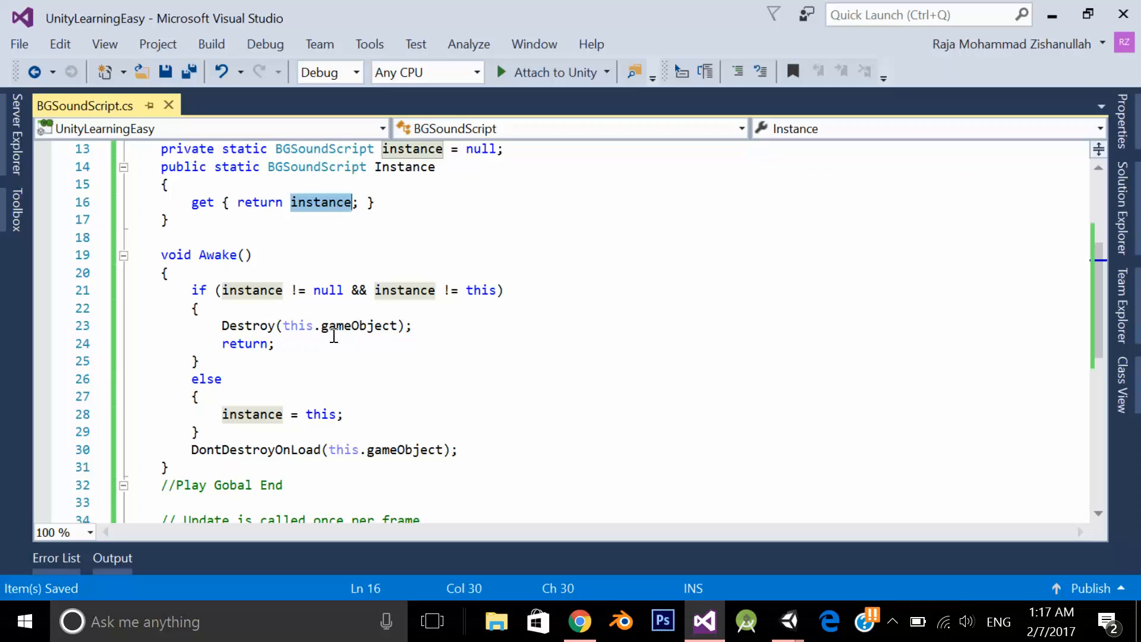
- Review Awake's instance null check and else block, then follow the DontDestroyOnLoad documentation link
{"action": "left_click", "coordinate": [251, 290]}
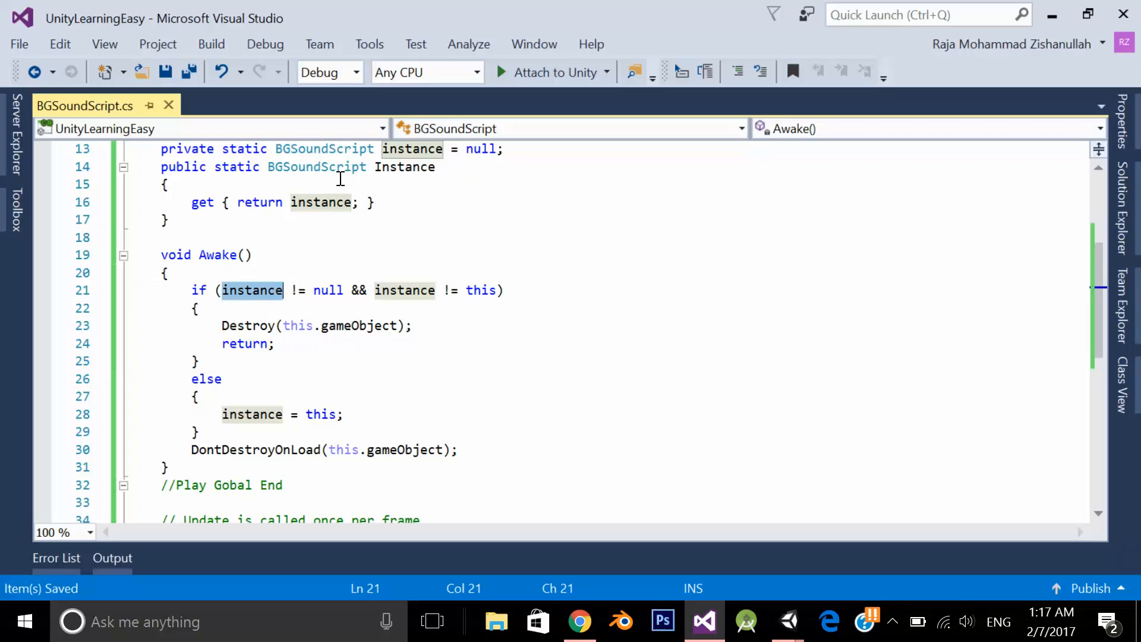
{"action": "mouse_move", "coordinate": [357, 326]}
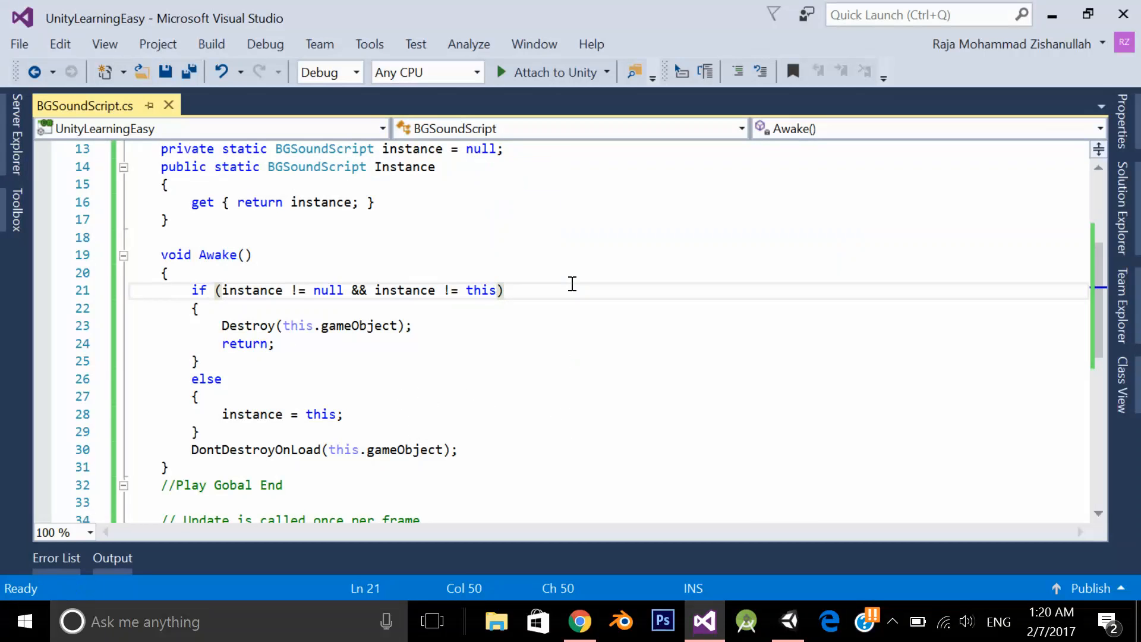
{"action": "mouse_move", "coordinate": [333, 301]}
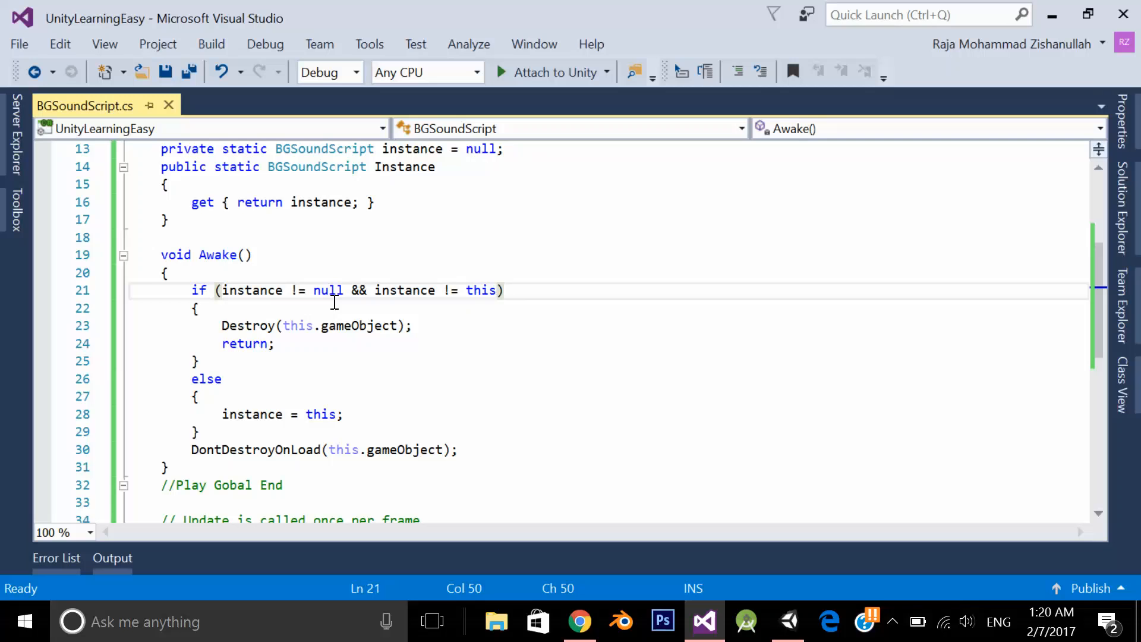
{"action": "left_click", "coordinate": [217, 325]}
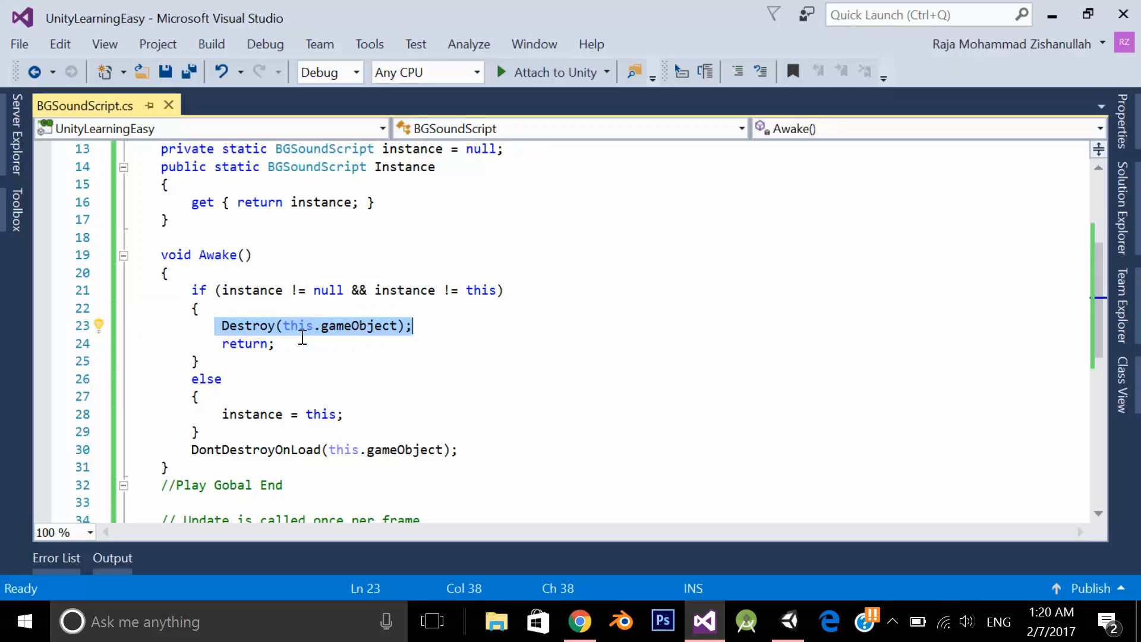
{"action": "mouse_move", "coordinate": [216, 414]}
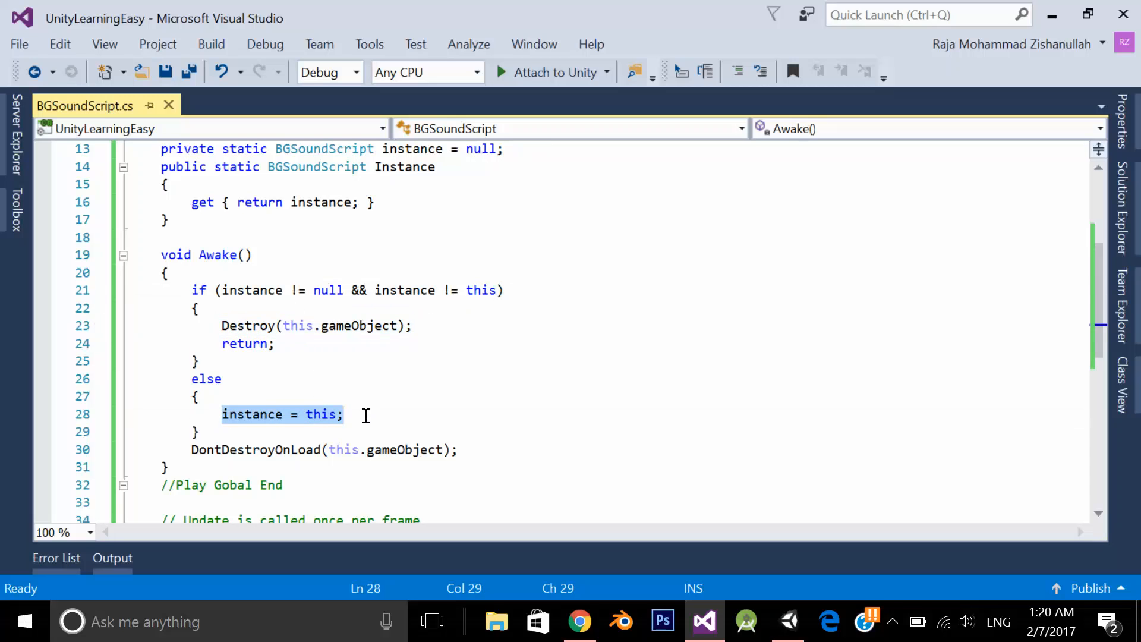
{"action": "double_click", "coordinate": [252, 414]}
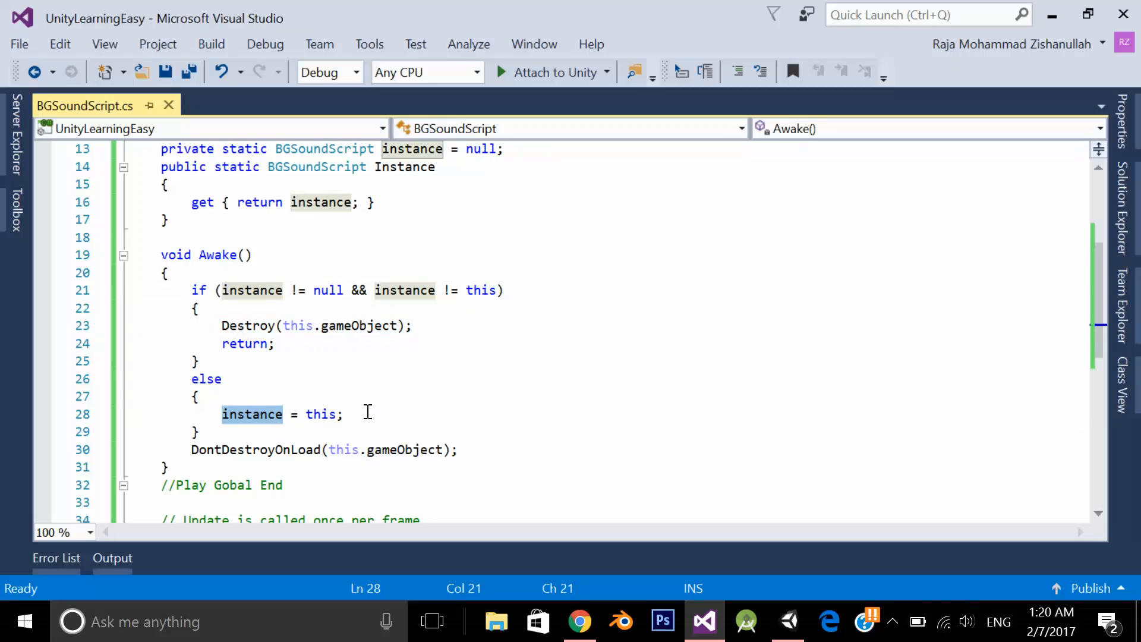
{"action": "mouse_move", "coordinate": [318, 428]}
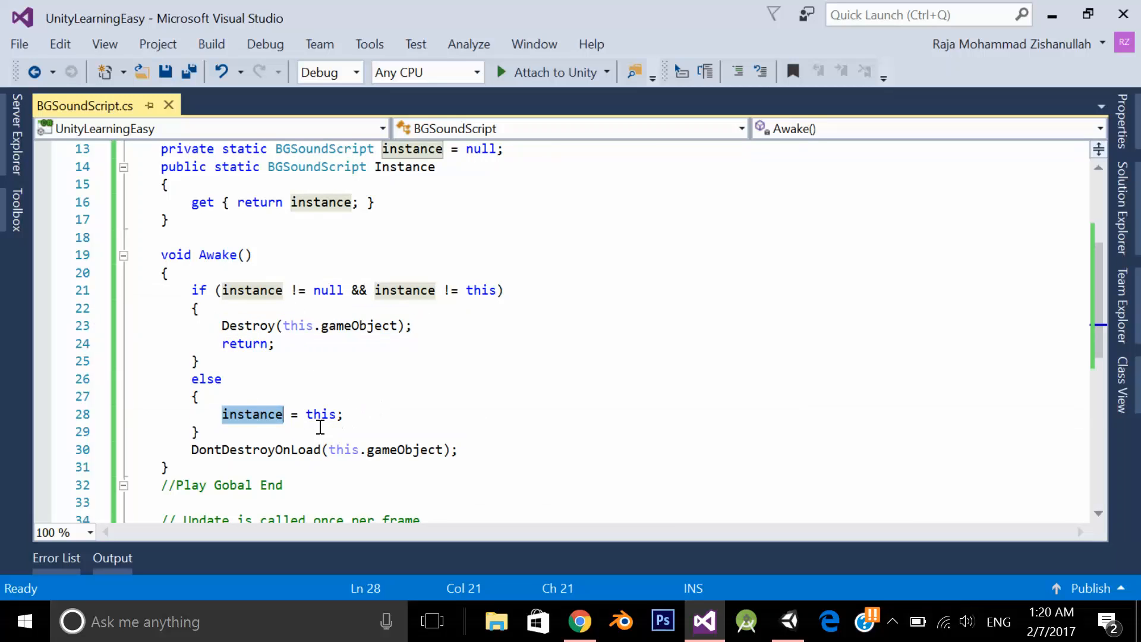
{"action": "left_click", "coordinate": [433, 449]}
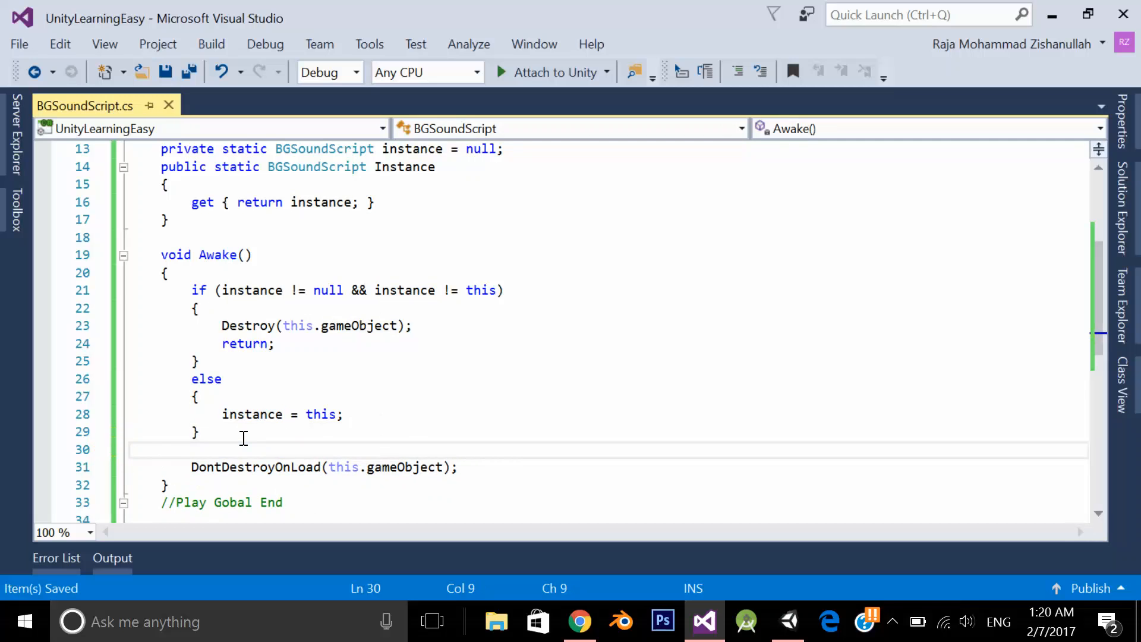
{"action": "left_click", "coordinate": [458, 466]}
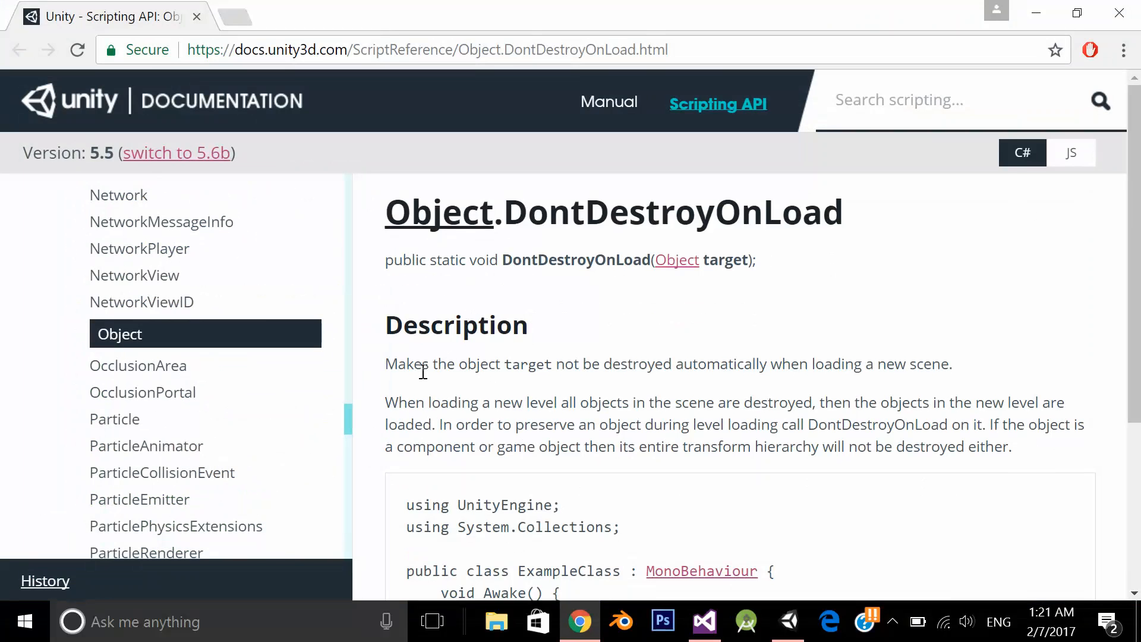
{"action": "mouse_move", "coordinate": [536, 384]}
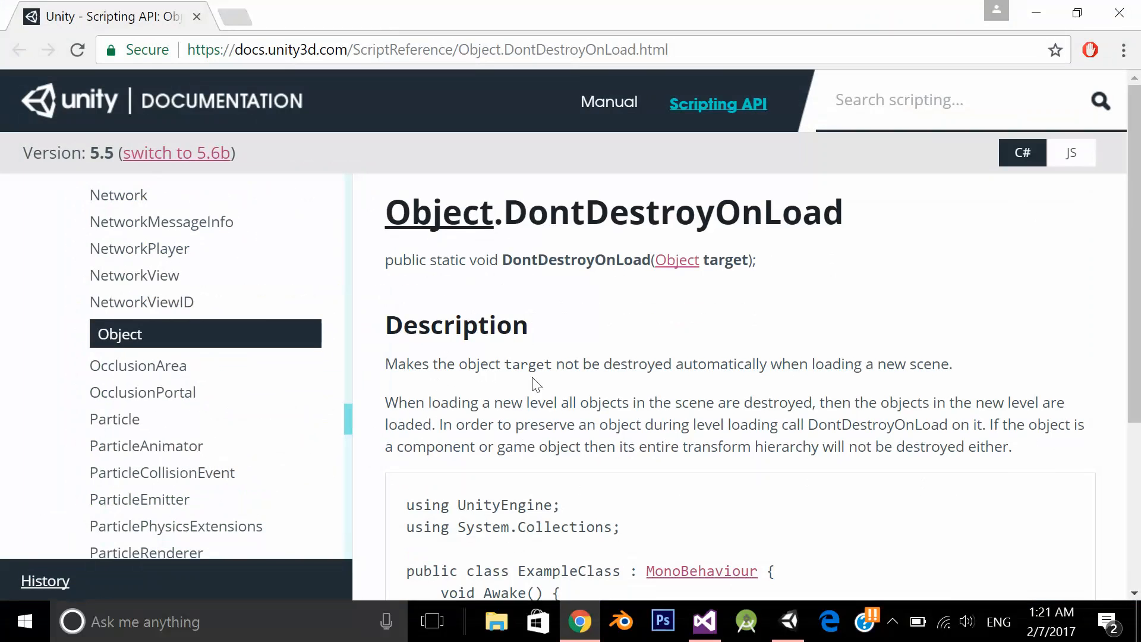
{"action": "mouse_move", "coordinate": [651, 370]}
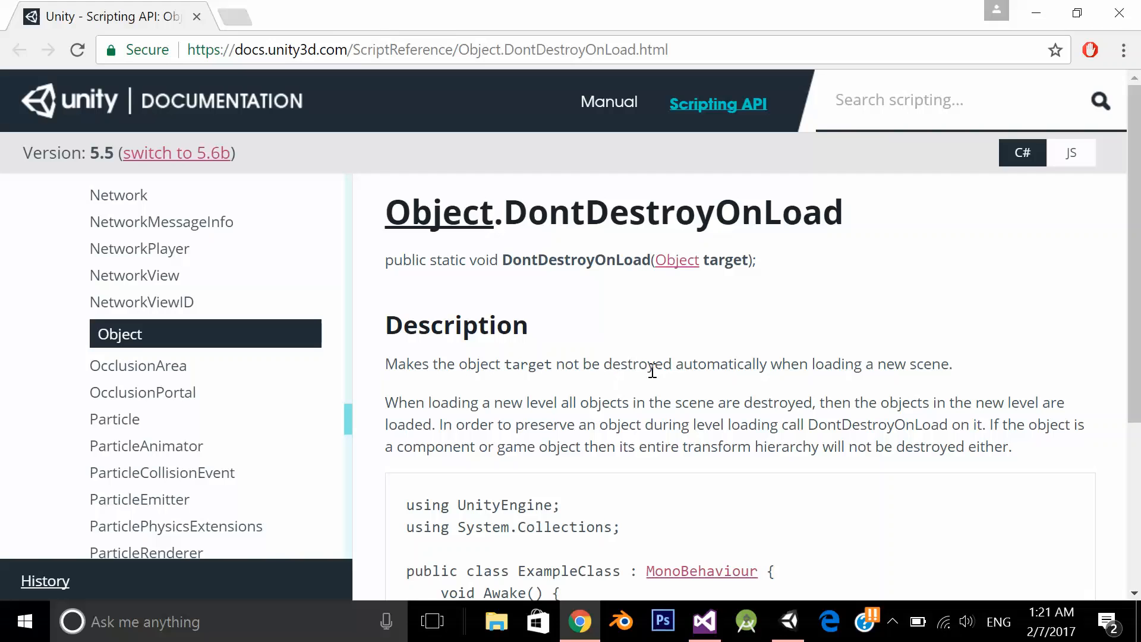
{"action": "mouse_move", "coordinate": [888, 366]}
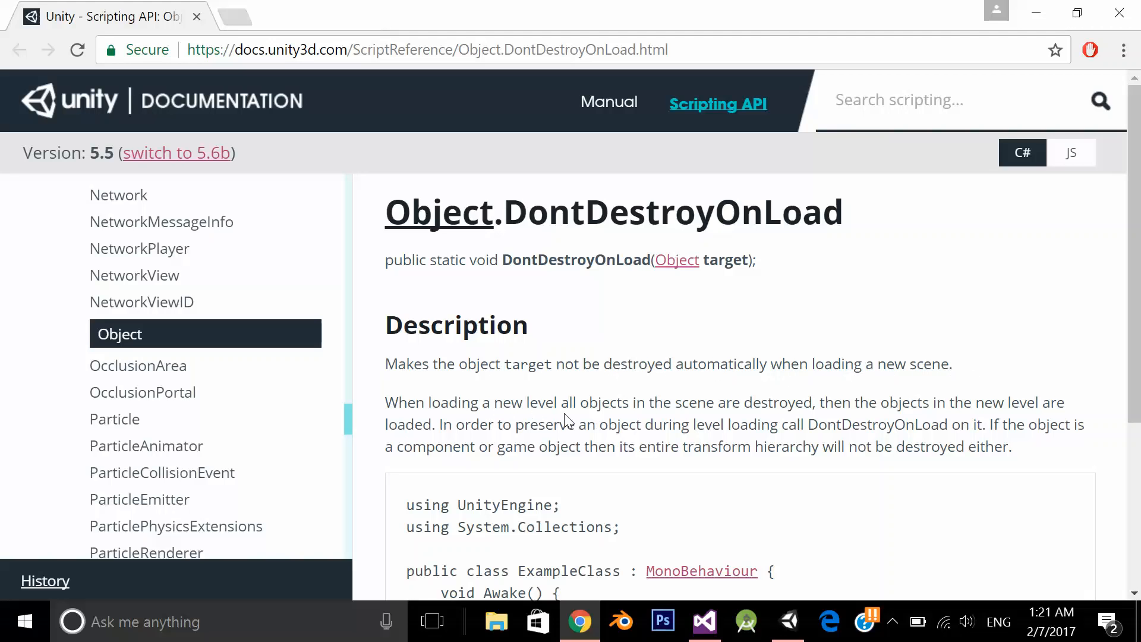
{"action": "mouse_move", "coordinate": [793, 411]}
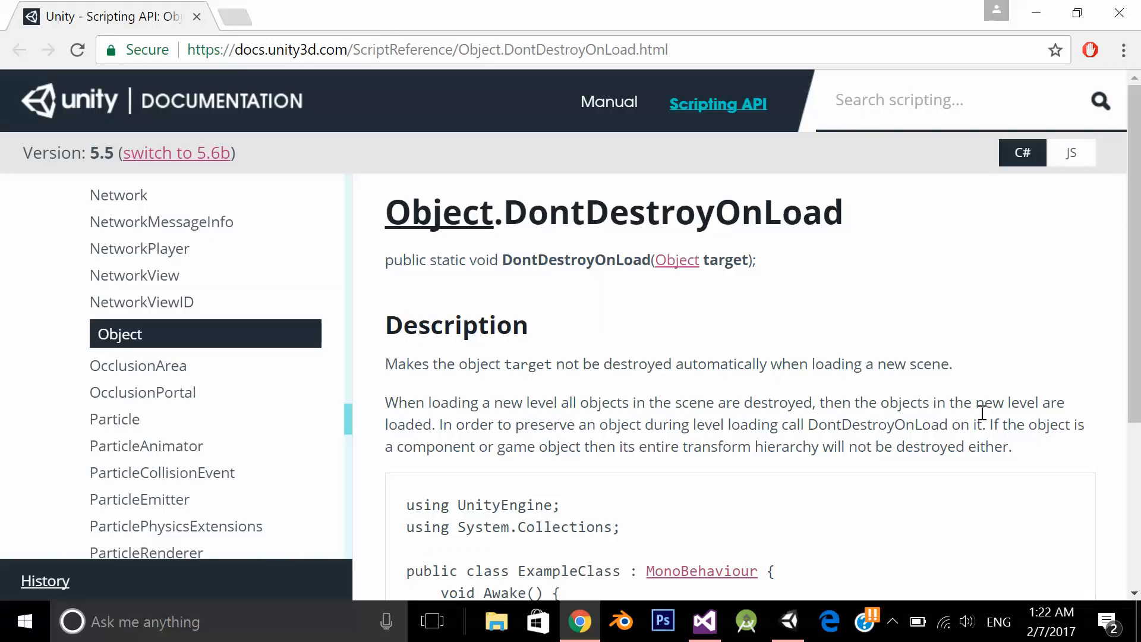
{"action": "mouse_move", "coordinate": [511, 440]}
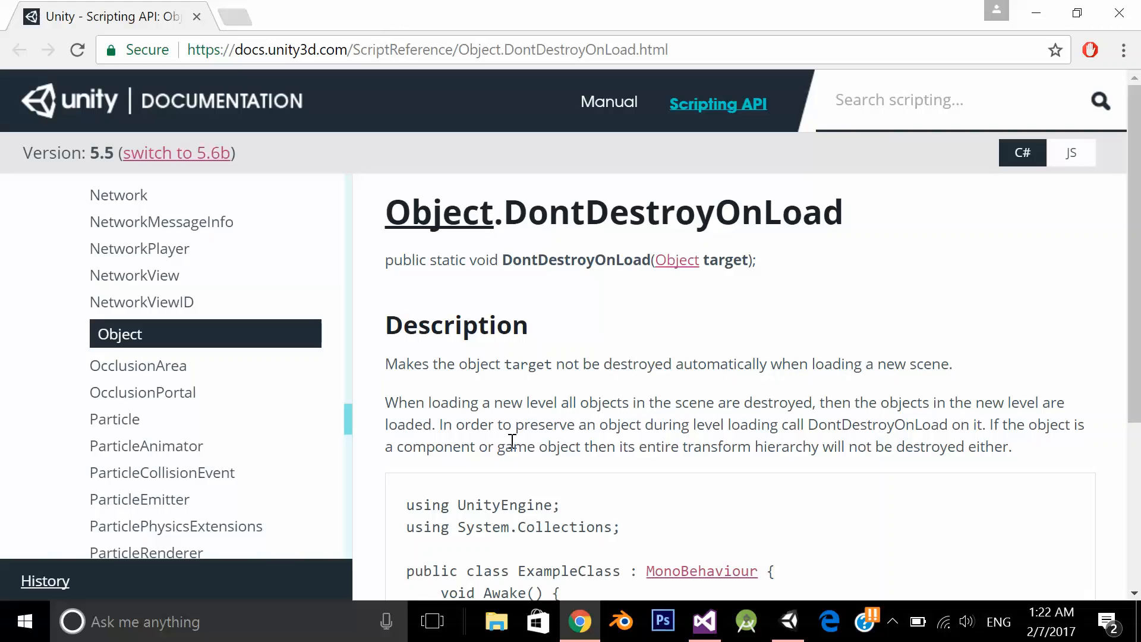
{"action": "mouse_move", "coordinate": [658, 443]}
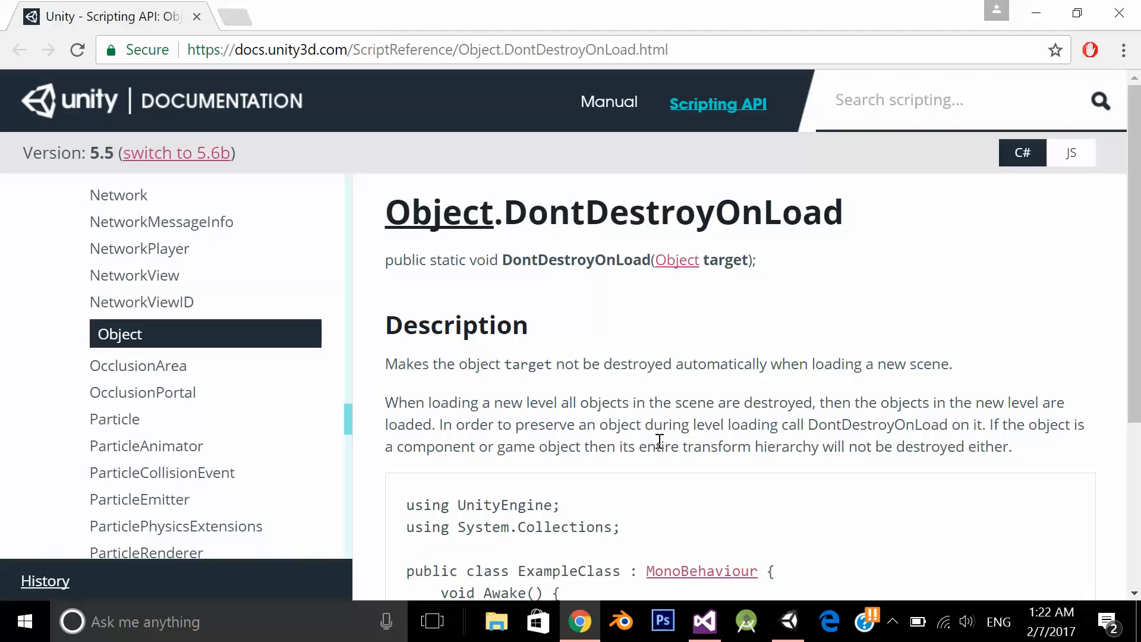
{"action": "mouse_move", "coordinate": [832, 439]}
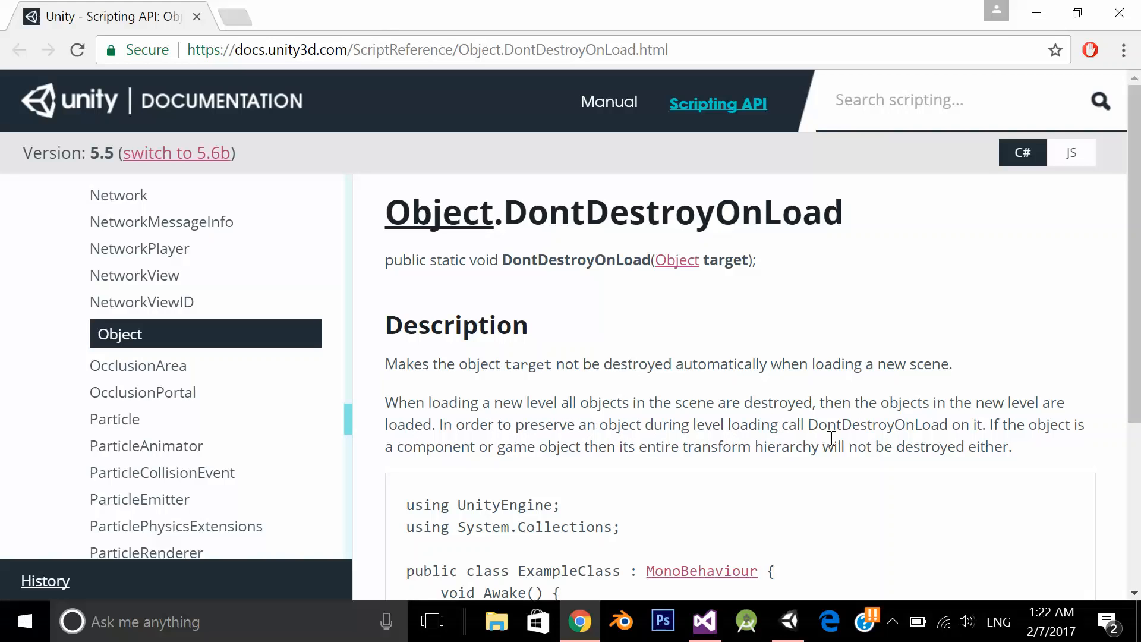
{"action": "mouse_move", "coordinate": [952, 432]}
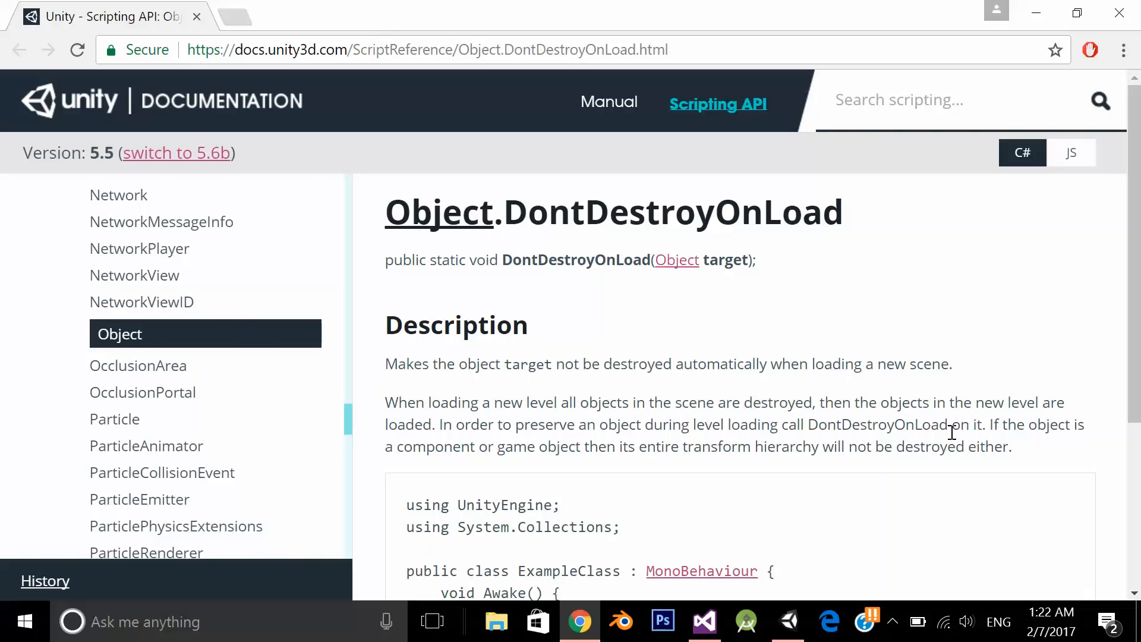
- Return from the DontDestroyOnLoad docs to BGSoundScript in Visual Studio
{"action": "left_click", "coordinate": [703, 621]}
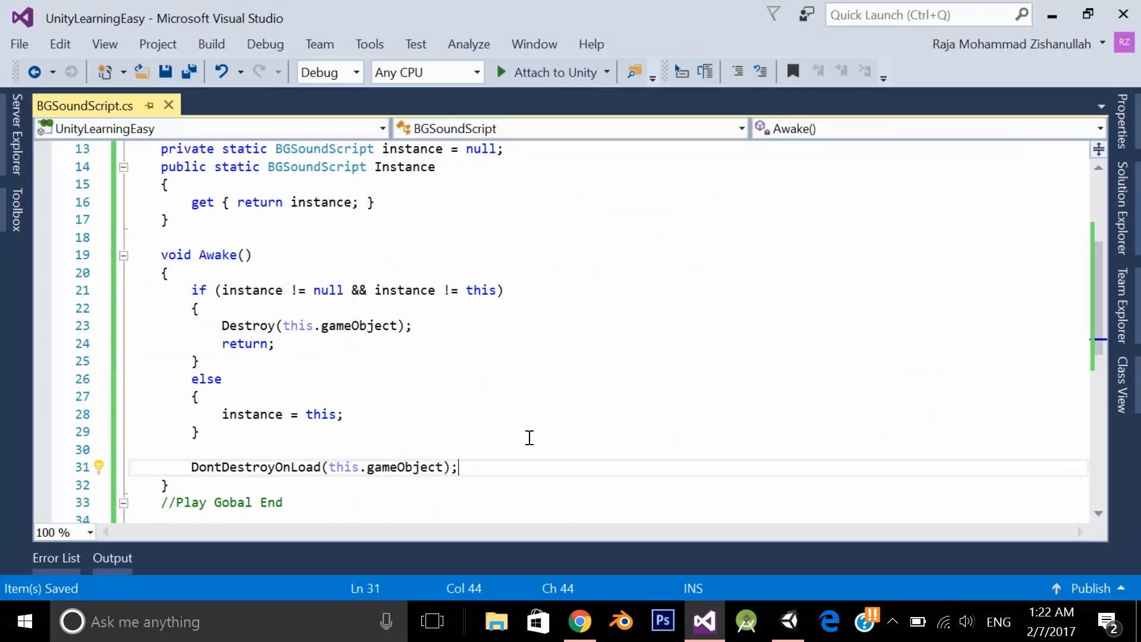
{"action": "mouse_move", "coordinate": [525, 471]}
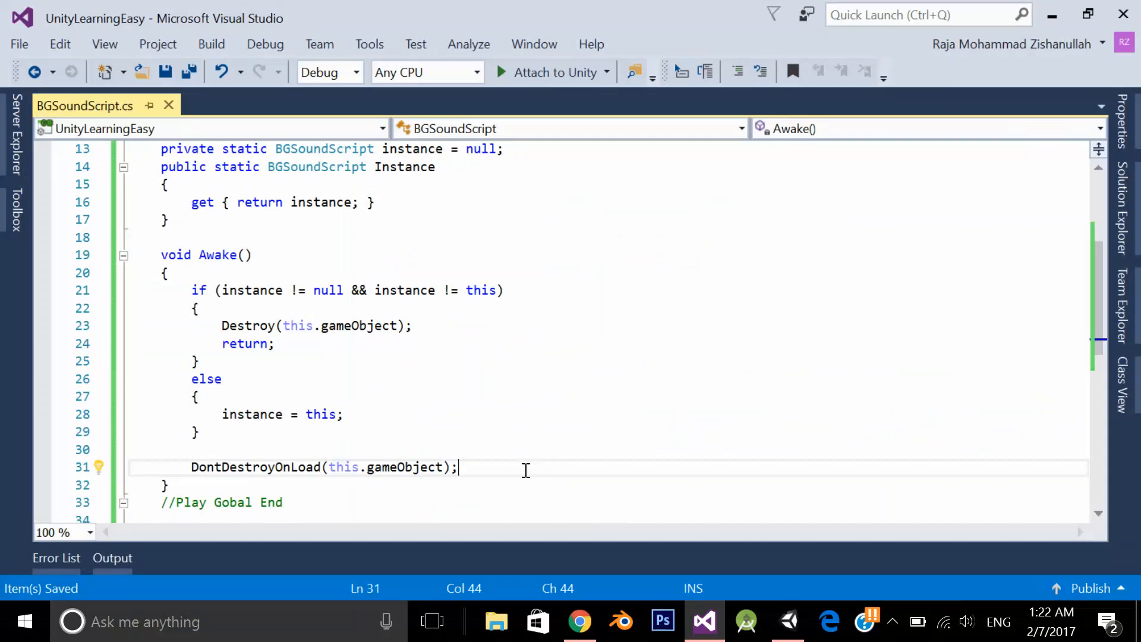
{"action": "mouse_move", "coordinate": [449, 290]}
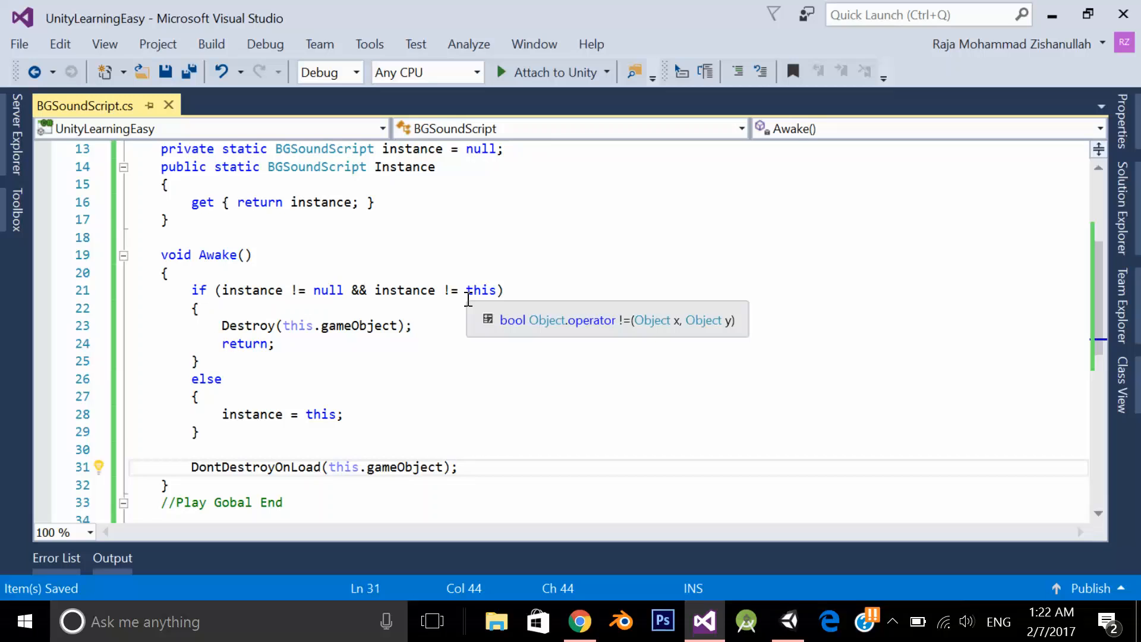
{"action": "mouse_move", "coordinate": [763, 581]}
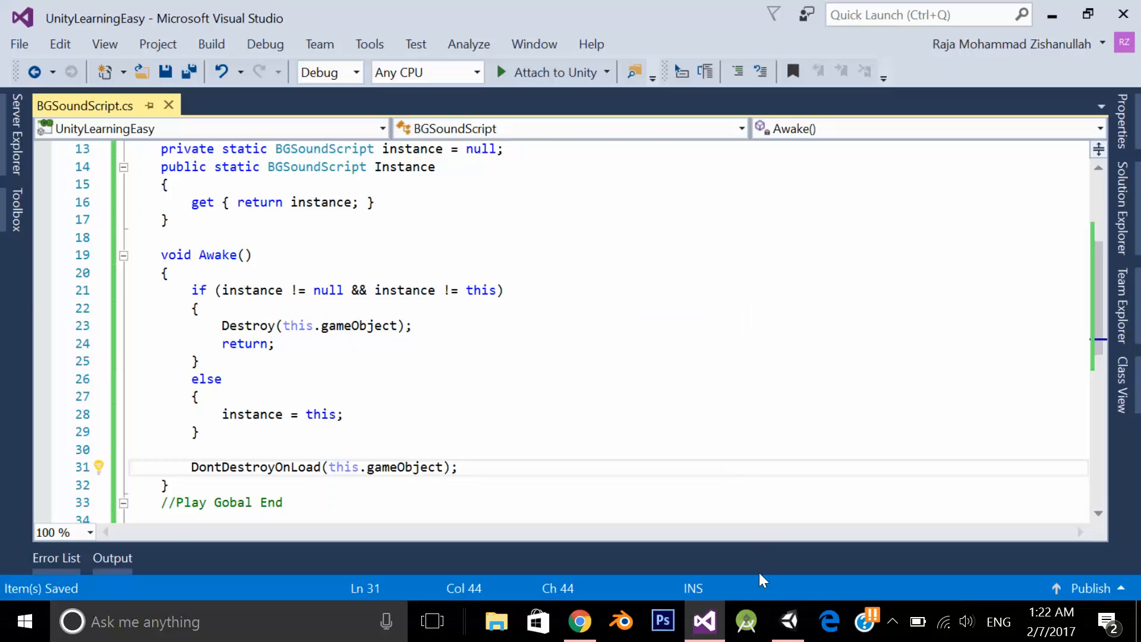
- Switch from Visual Studio to the Unity editor with SceneOne open
{"action": "left_click", "coordinate": [787, 622]}
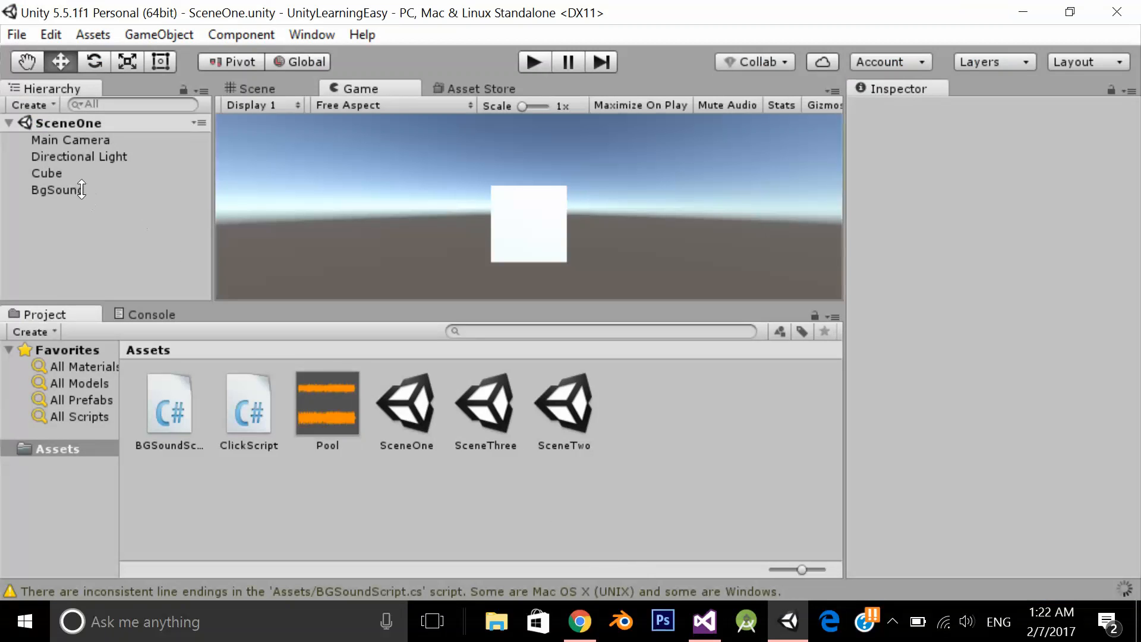
- Attach BGSoundScript to BgSound in SceneOne and start play mode
{"action": "left_click", "coordinate": [57, 189]}
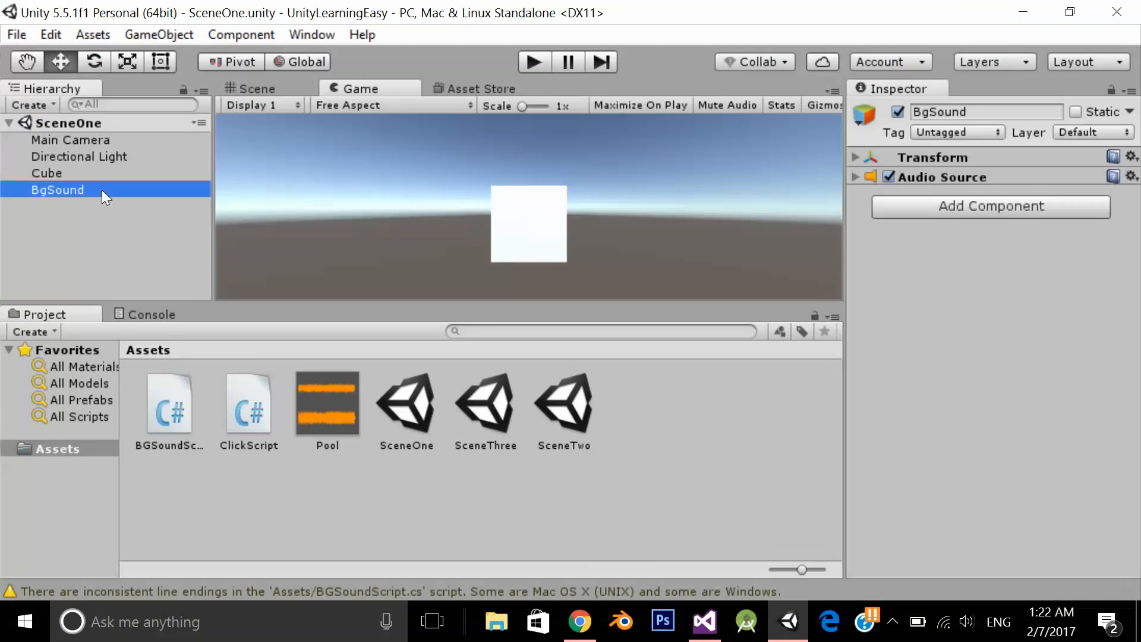
{"action": "mouse_move", "coordinate": [177, 404]}
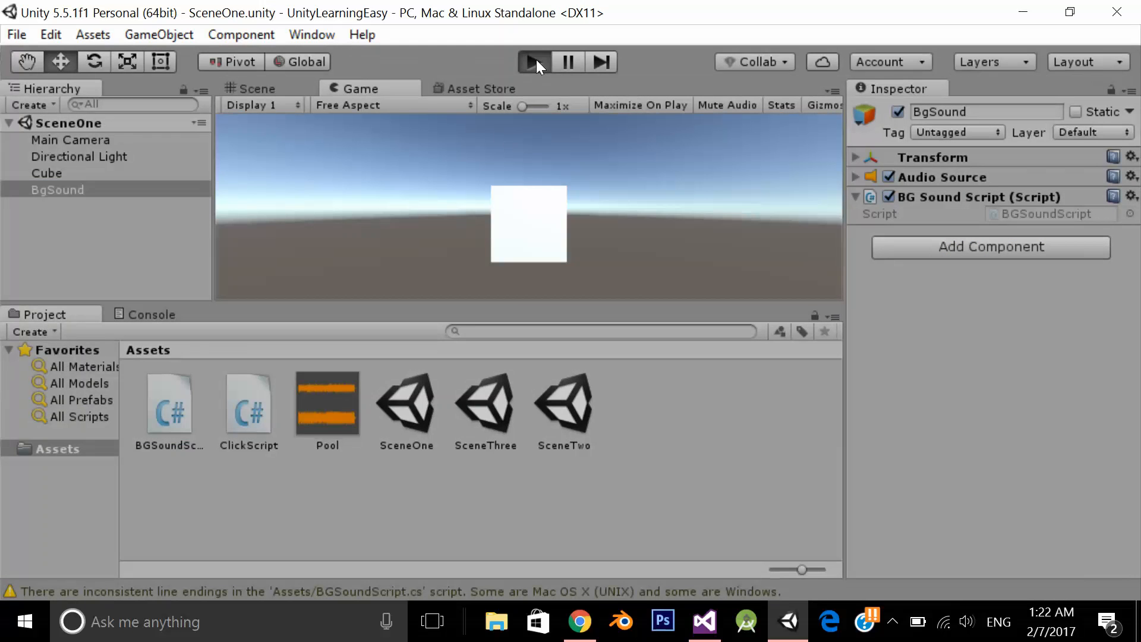
{"action": "left_click", "coordinate": [534, 62]}
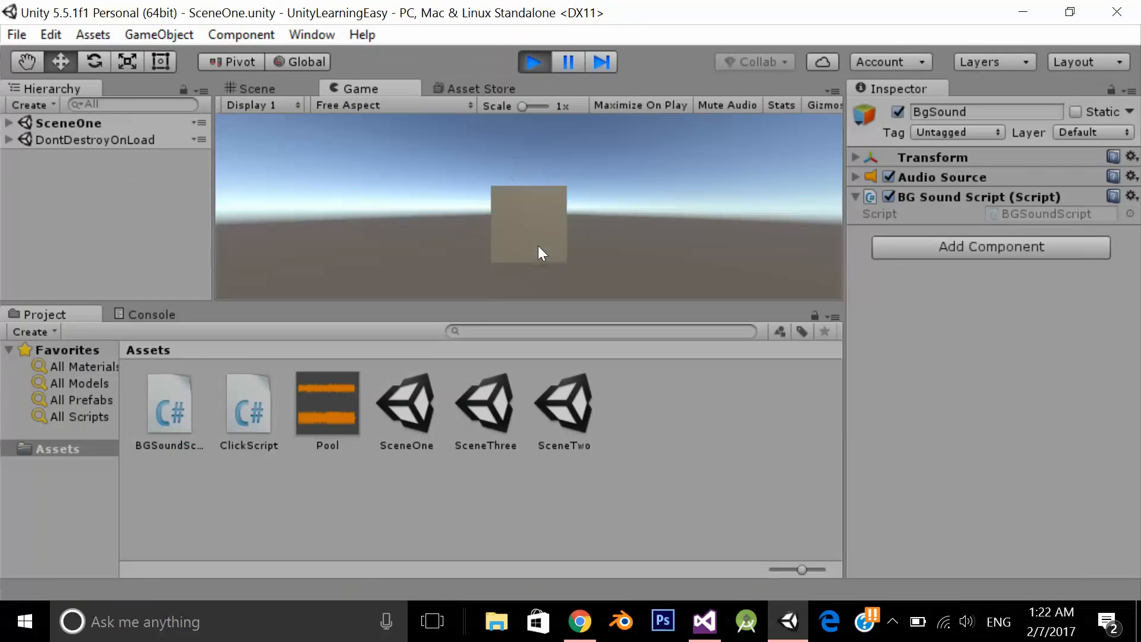
- Stop the play test and select the BGSoundScript asset to preview its source
{"action": "left_click", "coordinate": [533, 62]}
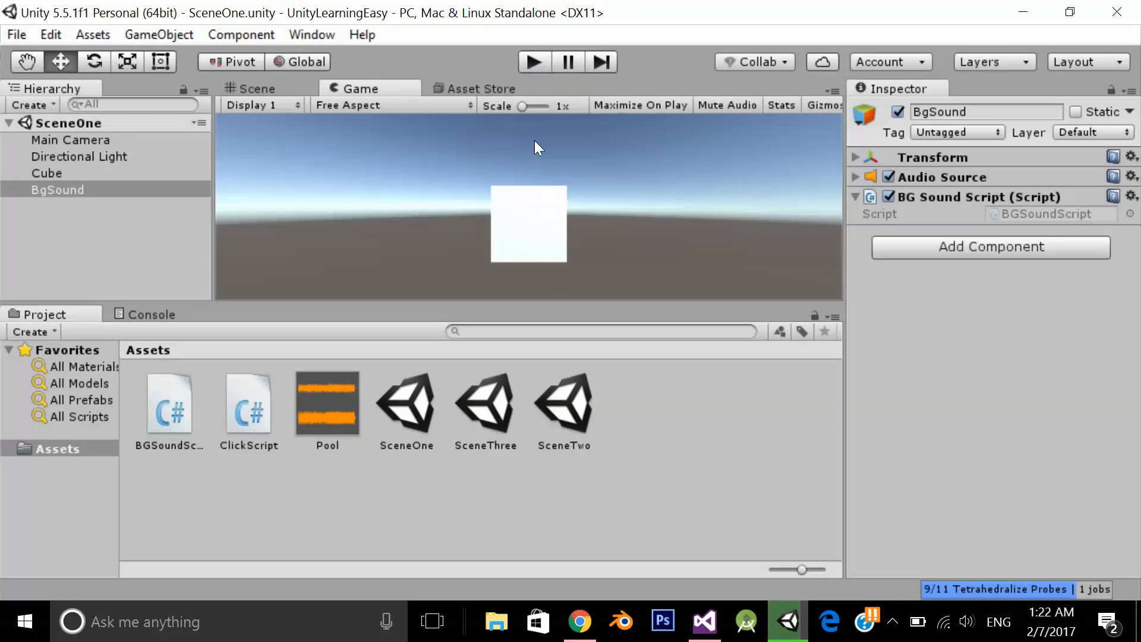
{"action": "mouse_move", "coordinate": [536, 213]}
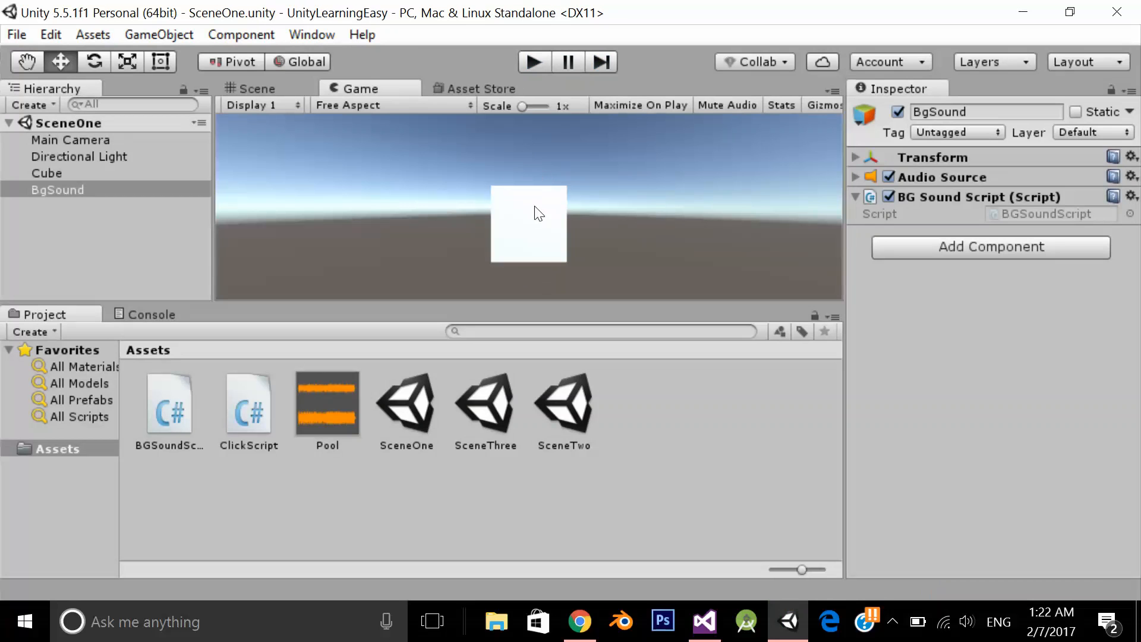
{"action": "left_click", "coordinate": [168, 403]}
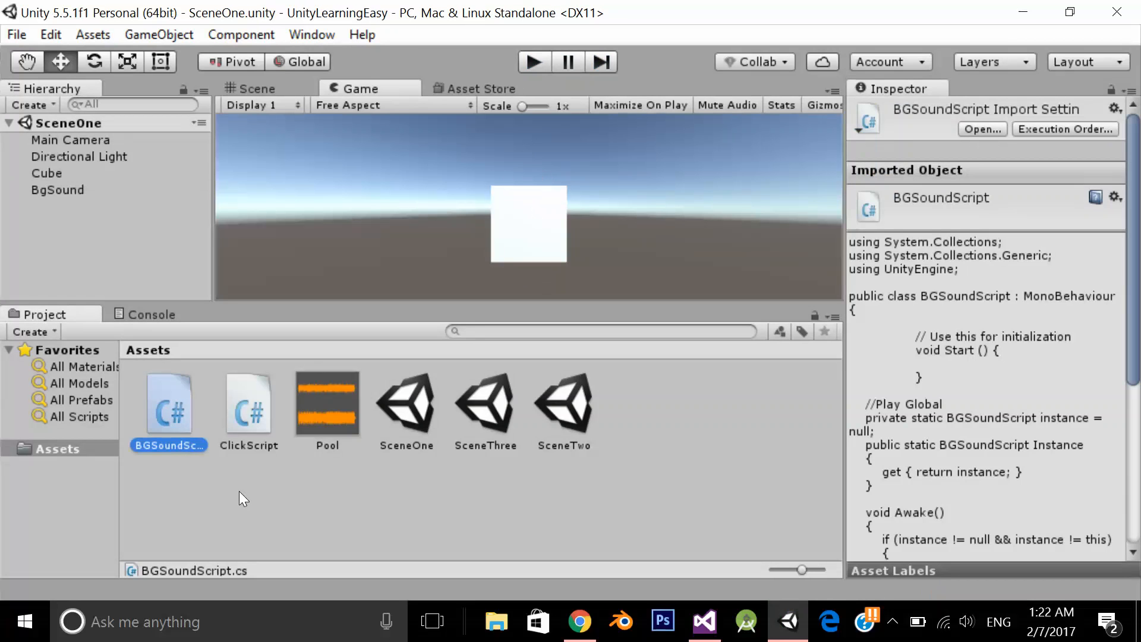